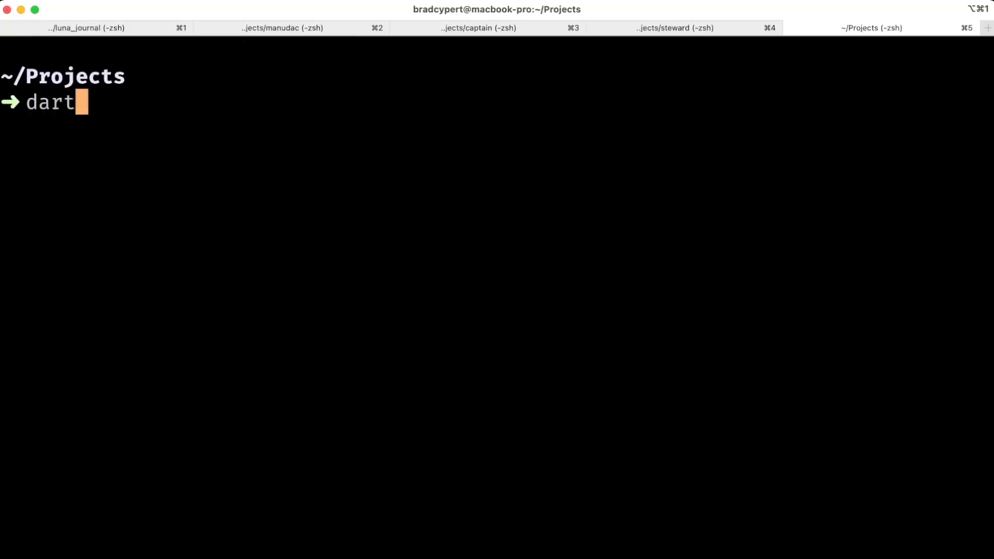
Create the Dart project containy, change into its folder and run the hello-world app.
{"action": "type", "text": "create contain"}
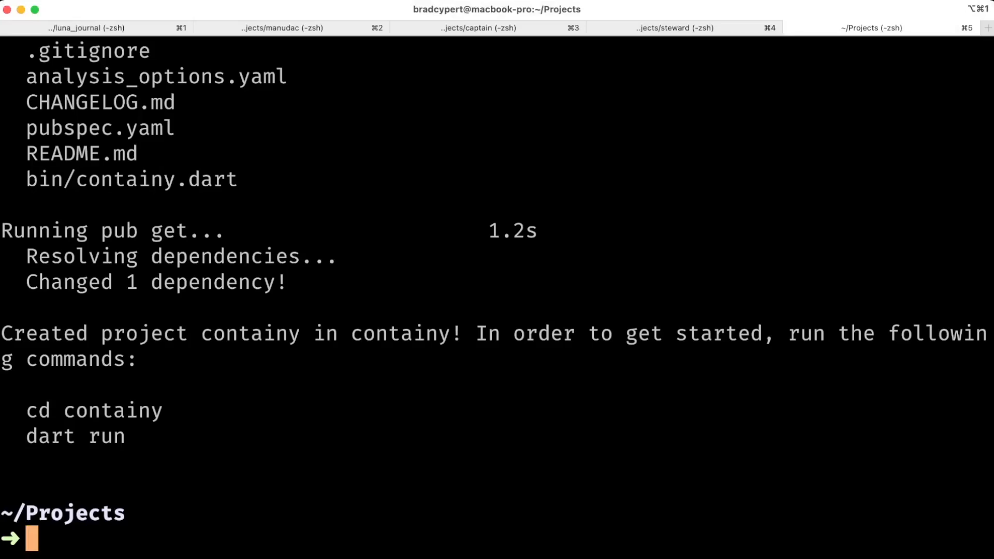
{"action": "type", "text": "cd containy"}
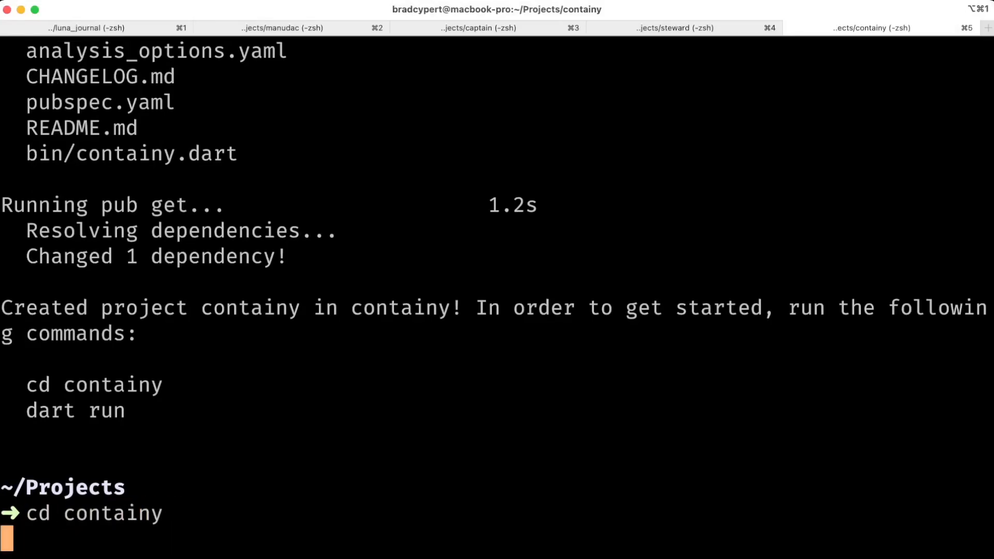
{"action": "type", "text": "dart run"}
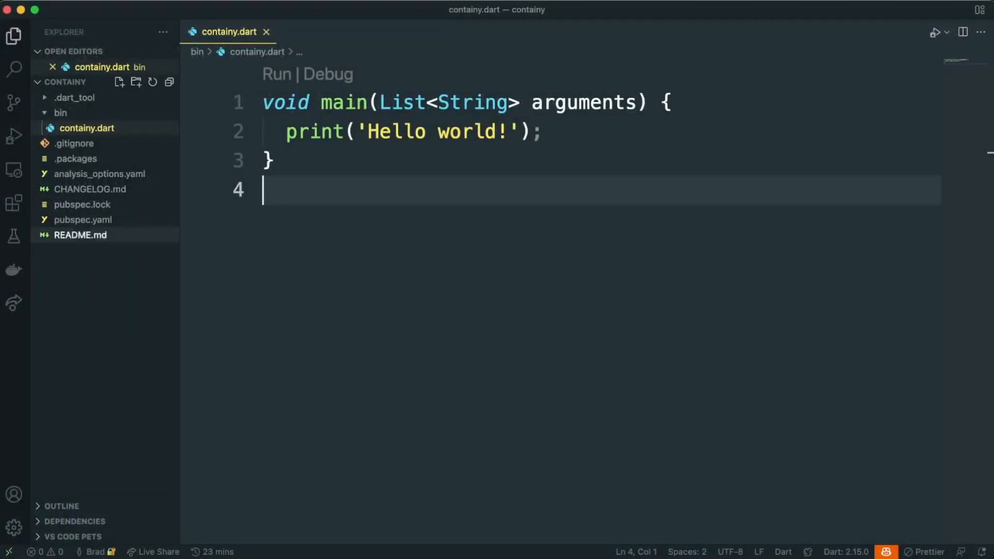
Add the dependency 'bosun: ^0.2.1' under dependencies in pubspec.yaml.
{"action": "left_click", "coordinate": [83, 219]}
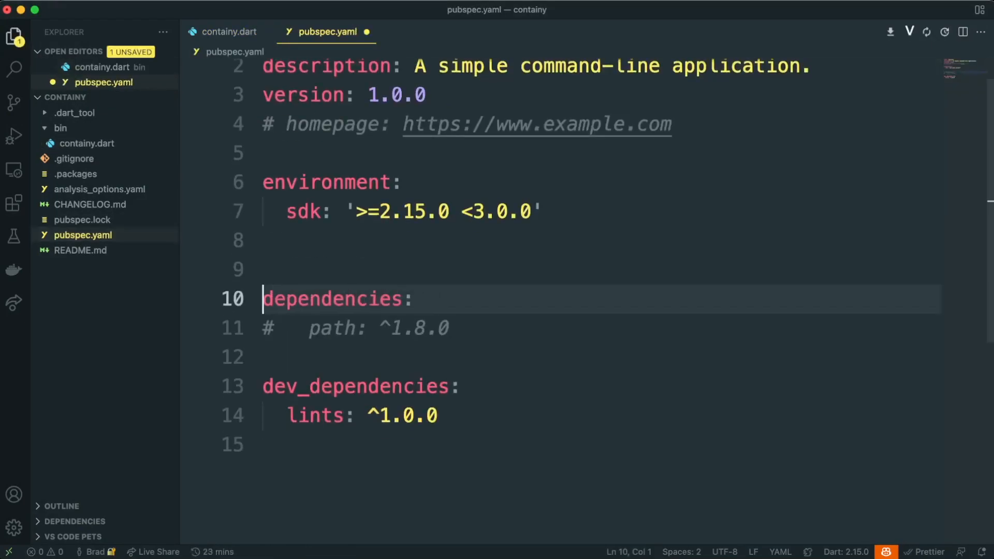
{"action": "key", "text": "Enter"}
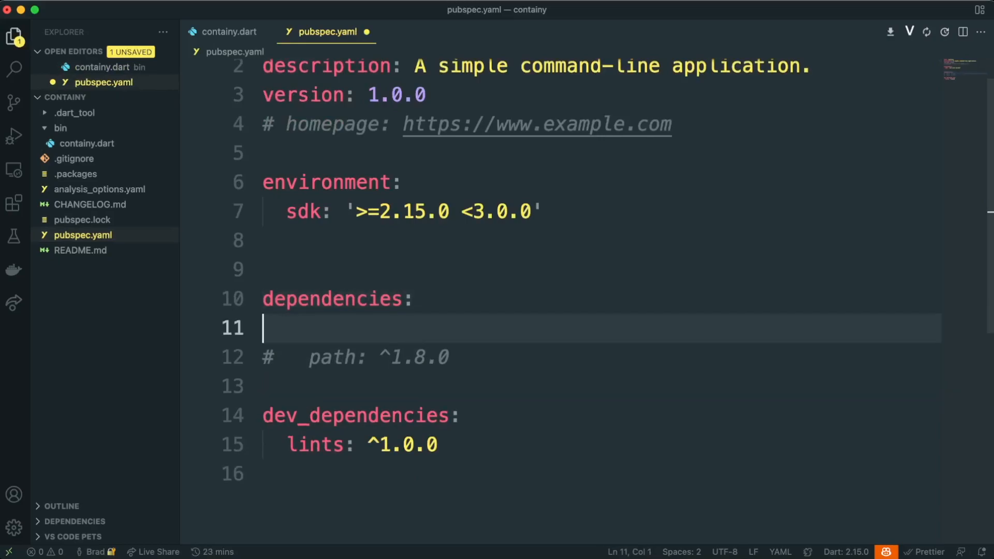
{"action": "type", "text": "bosun:"}
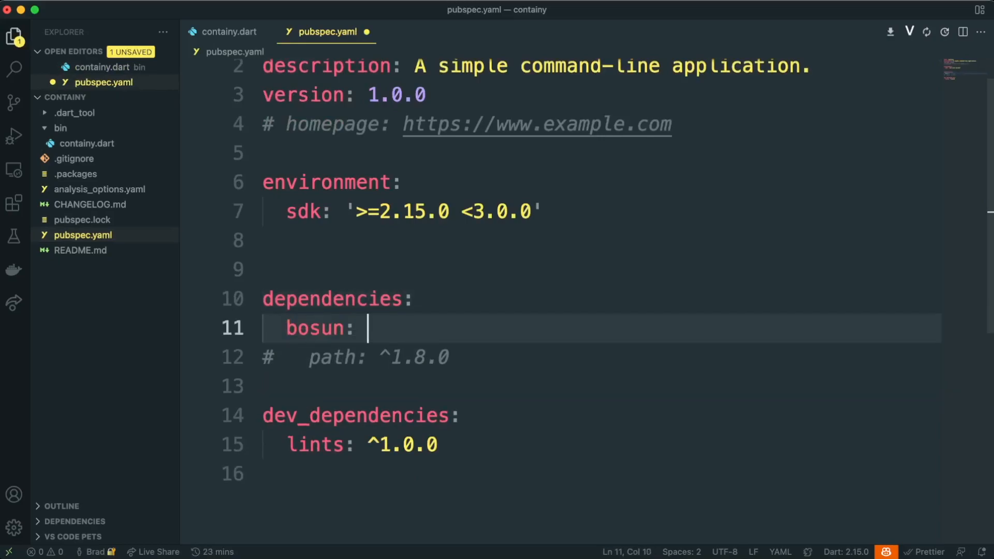
{"action": "type", "text": "^0.2.1"}
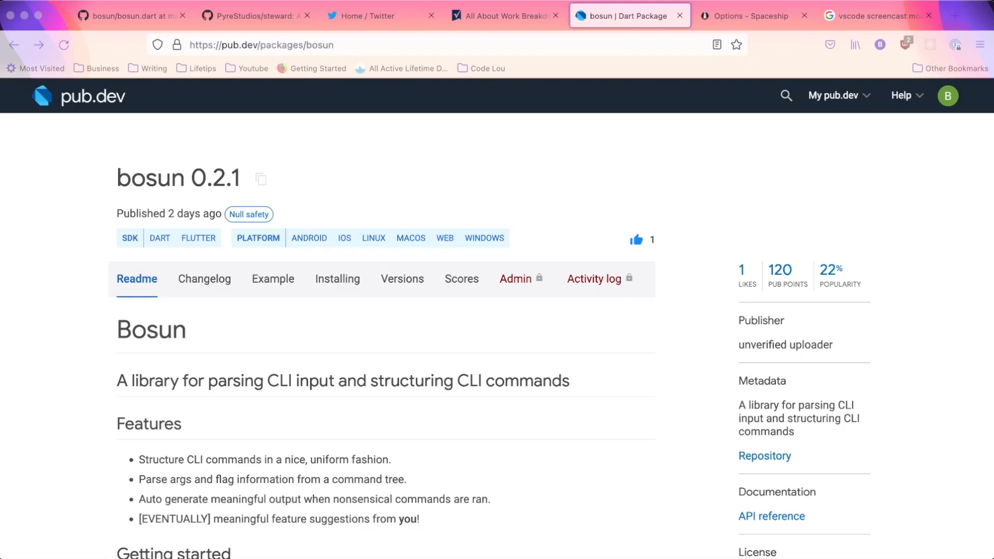
View the Example tab of the bosun package on pub.dev and select part of its code.
{"action": "left_click", "coordinate": [274, 279]}
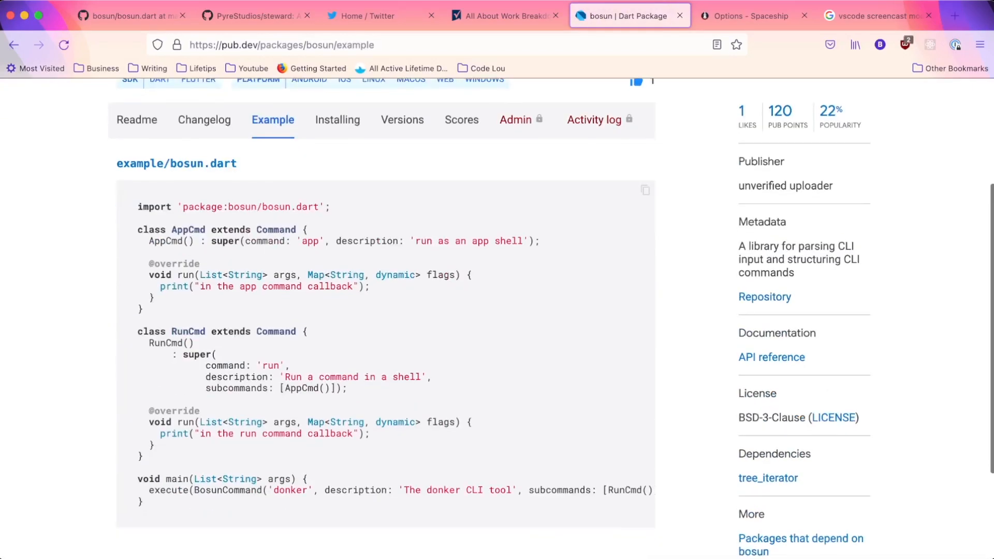
{"action": "scroll", "scroll_direction": "down", "scroll_amount": 3}
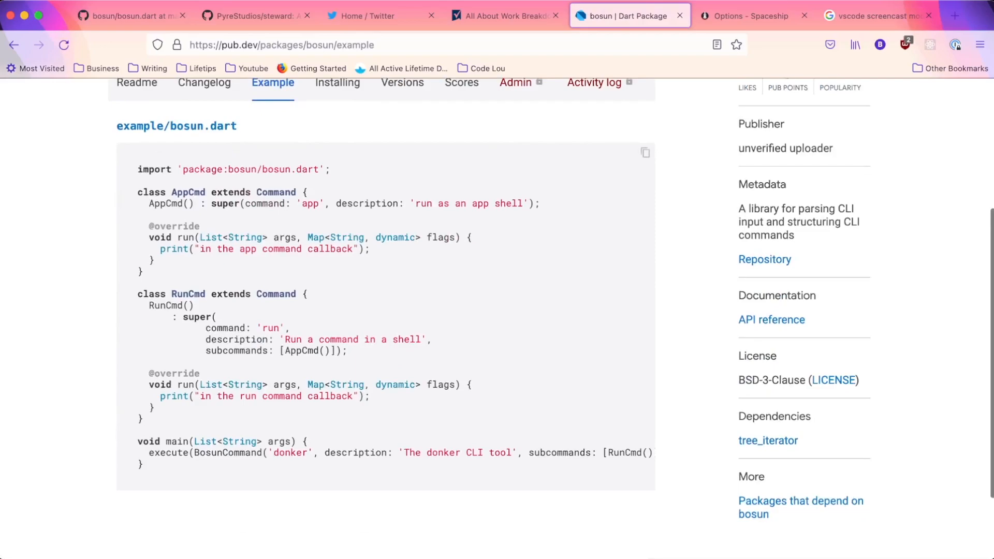
{"action": "left_click_drag", "start_coordinate": [136, 441], "coordinate": [146, 463]}
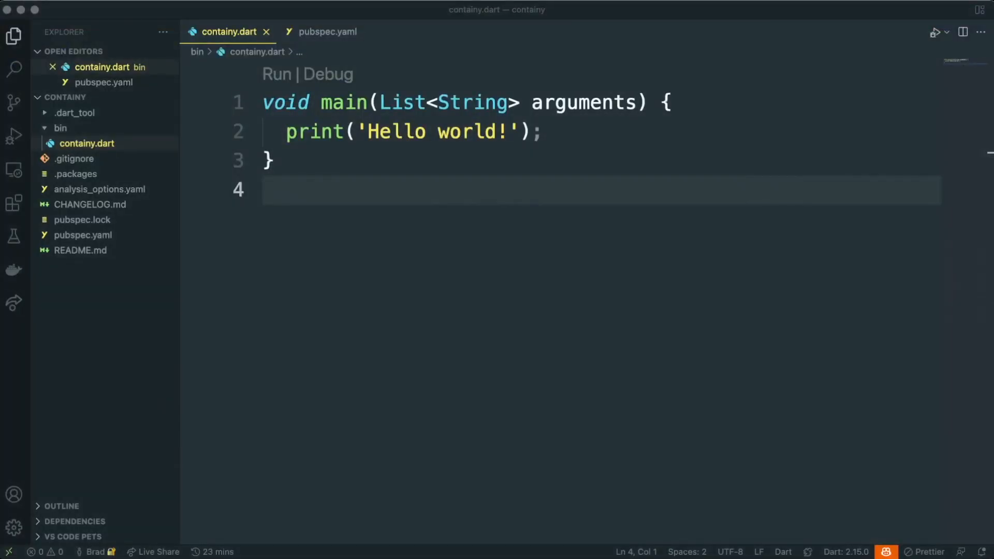
Replace containy.dart's main with execute(BosunCommand('donker', ...)) from the bosun example.
{"action": "key", "text": "cmd+a"}
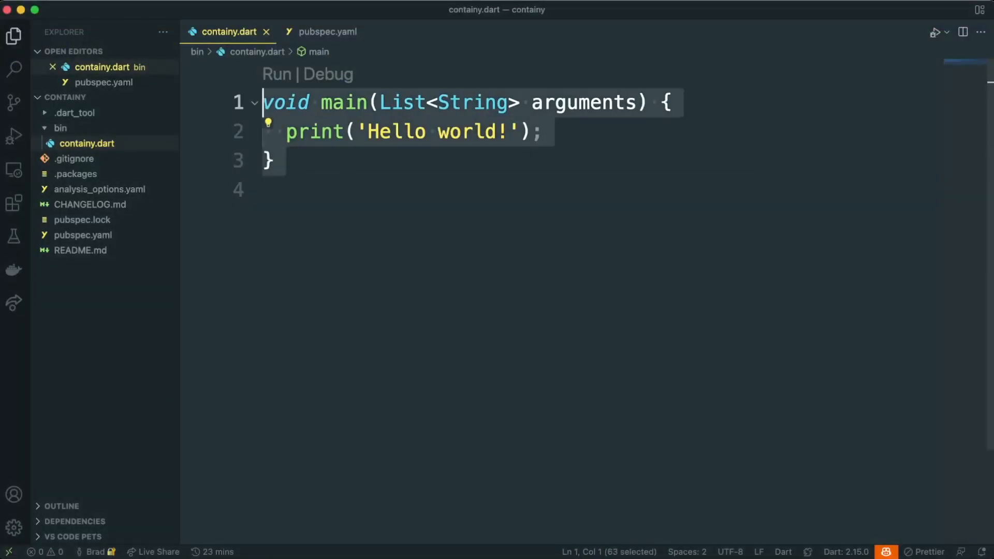
{"action": "type", "text": "execute(BosunCommand('donker', description: 'The donker CLI tool', subcommands: [RunCmd()]), args);"}
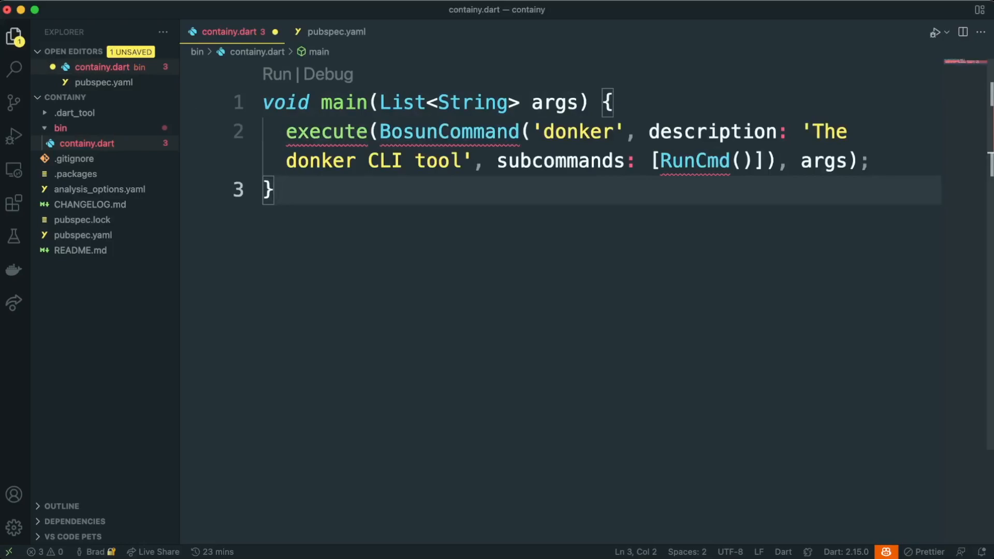
{"action": "mouse_move", "coordinate": [325, 132]}
{"action": "type", "text": "class ContainerCo"}
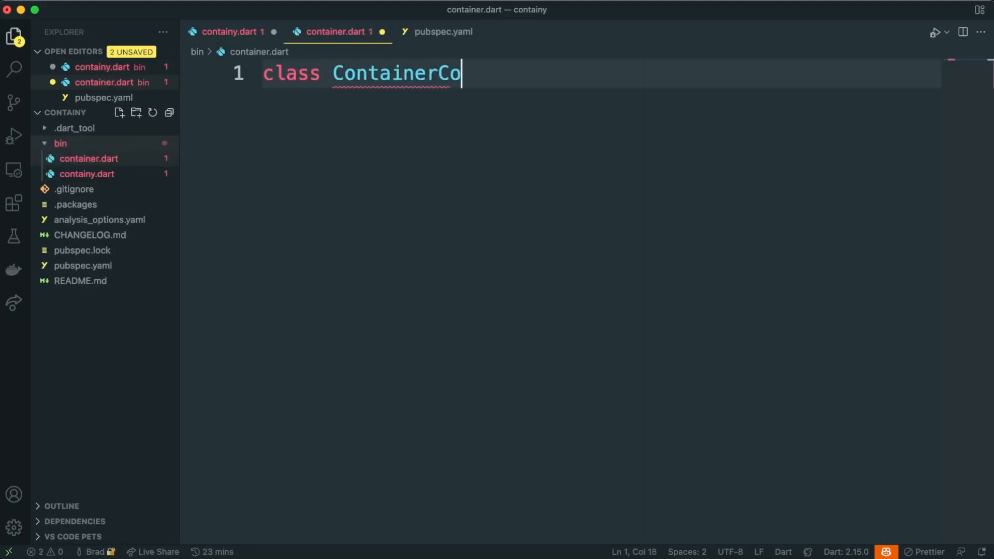
Declare 'class ContainerCommand extends Command' in container.dart.
{"action": "type", "text": "mmand extends"}
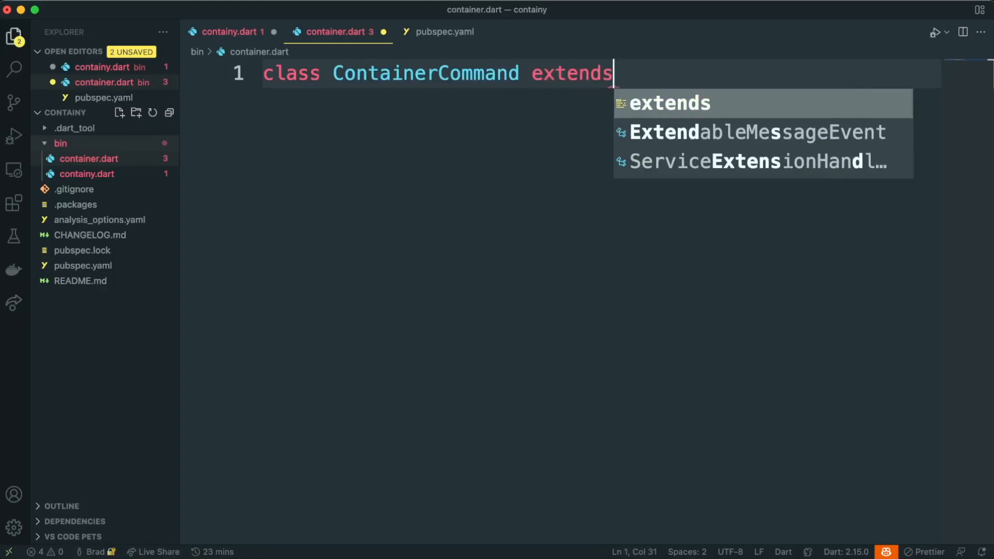
{"action": "type", "text": "Command {"}
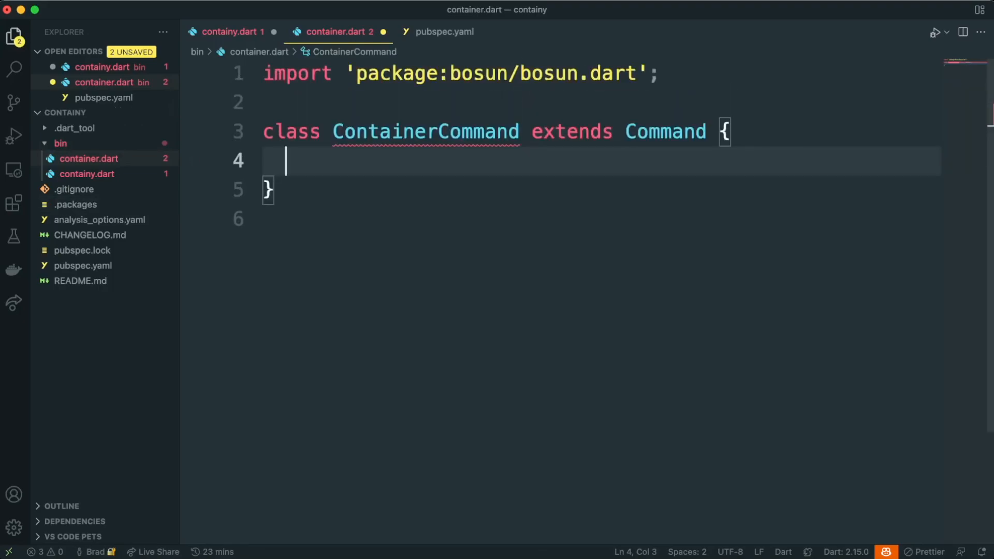
{"action": "mouse_move", "coordinate": [424, 131]}
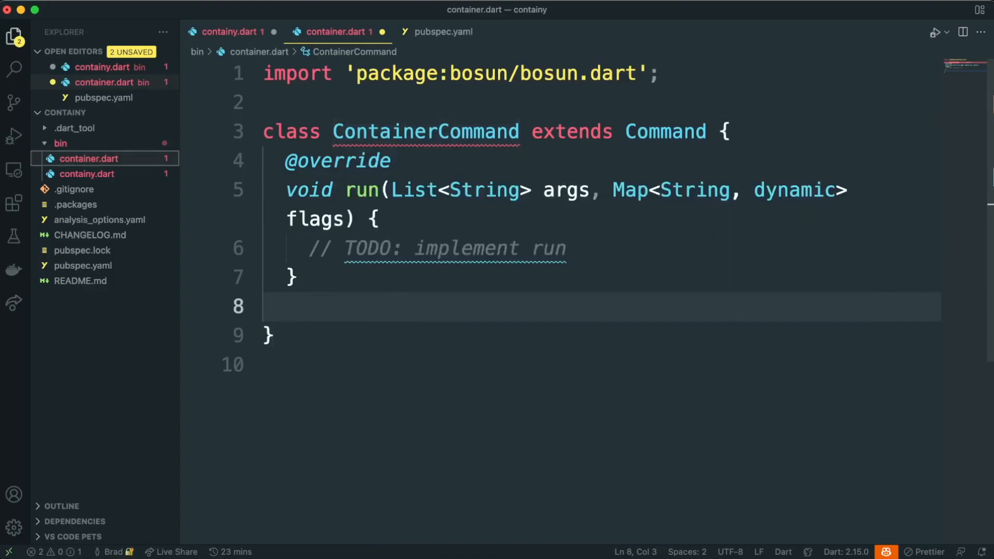
Add a ContainerCommand constructor calling super with command: 'container'.
{"action": "type", "text": "ContainerCommand() : super();"}
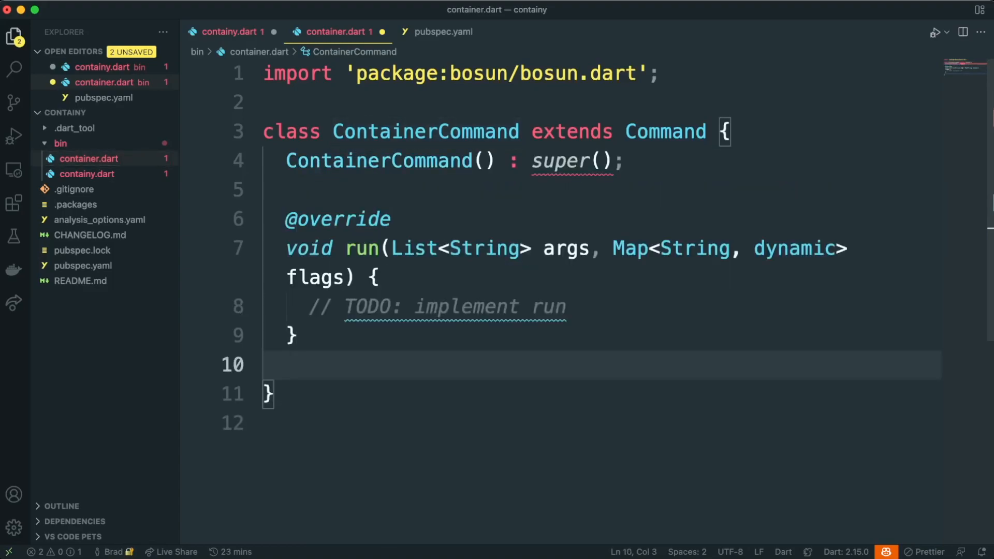
{"action": "left_click", "coordinate": [595, 160]}
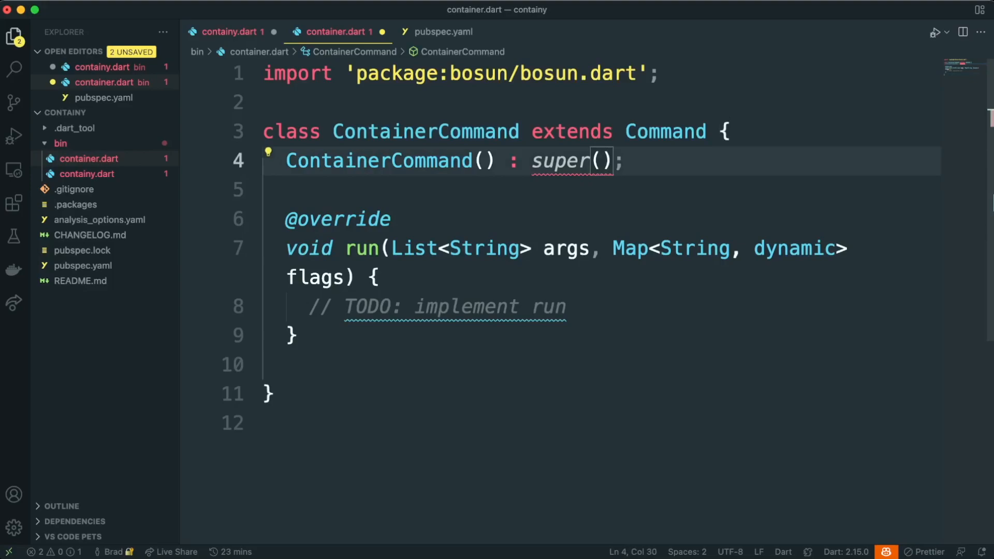
{"action": "type", "text": "command: '"}
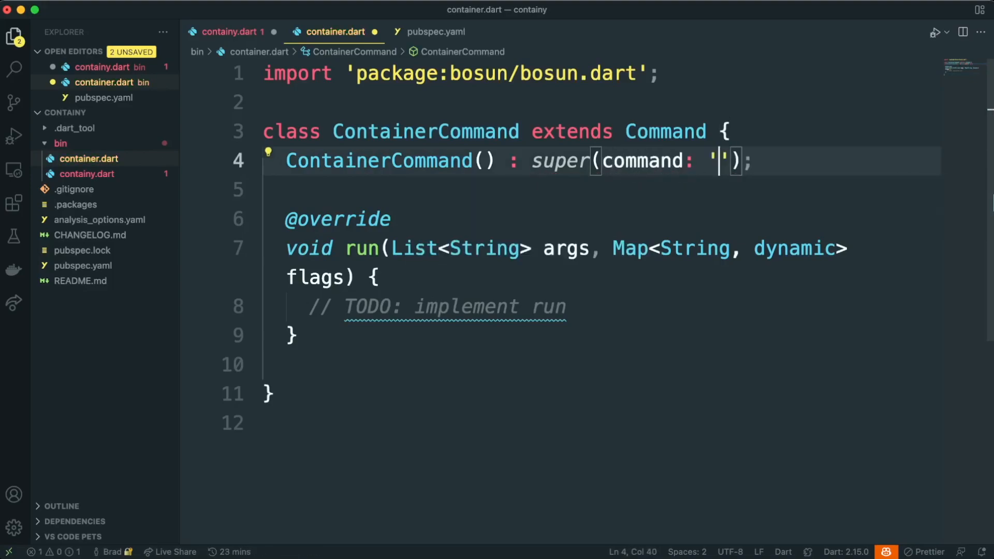
{"action": "type", "text": "container"}
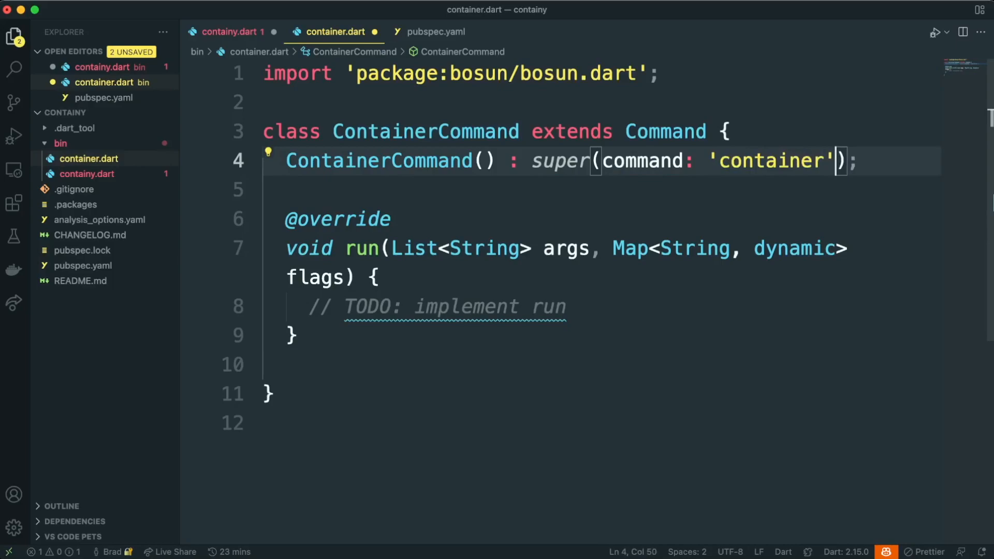
Add aliases ['containers', 'c'] and a trailing comma so arguments sit on separate lines.
{"action": "type", "text": ", aliases: []"}
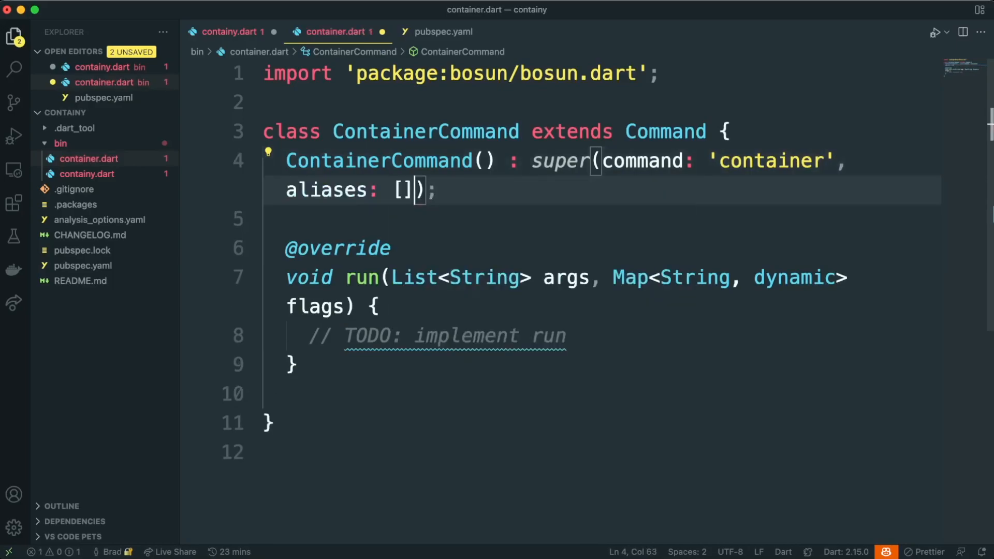
{"action": "type", "text": "'containers'"}
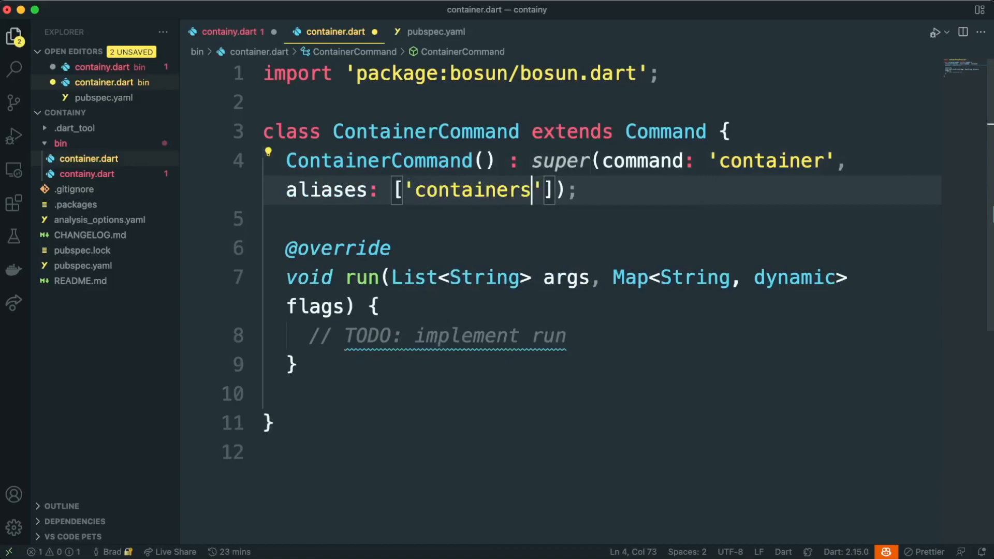
{"action": "type", "text": ", 'c'"}
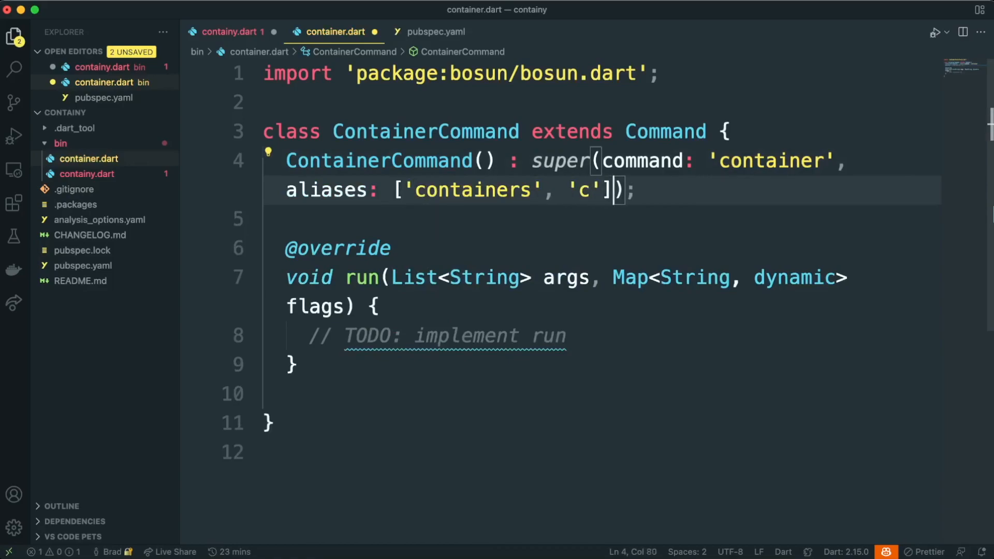
{"action": "type", "text": ","}
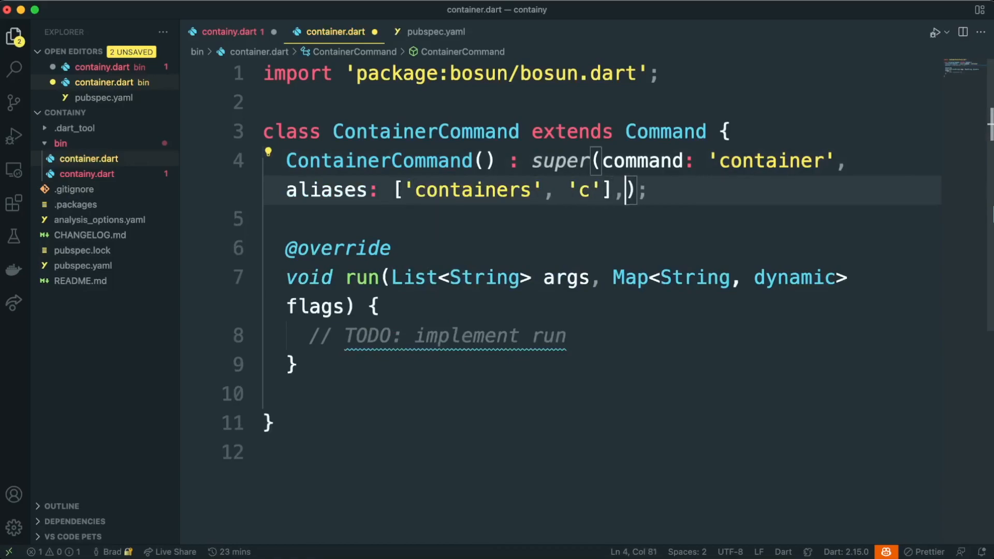
{"action": "key", "text": "Enter"}
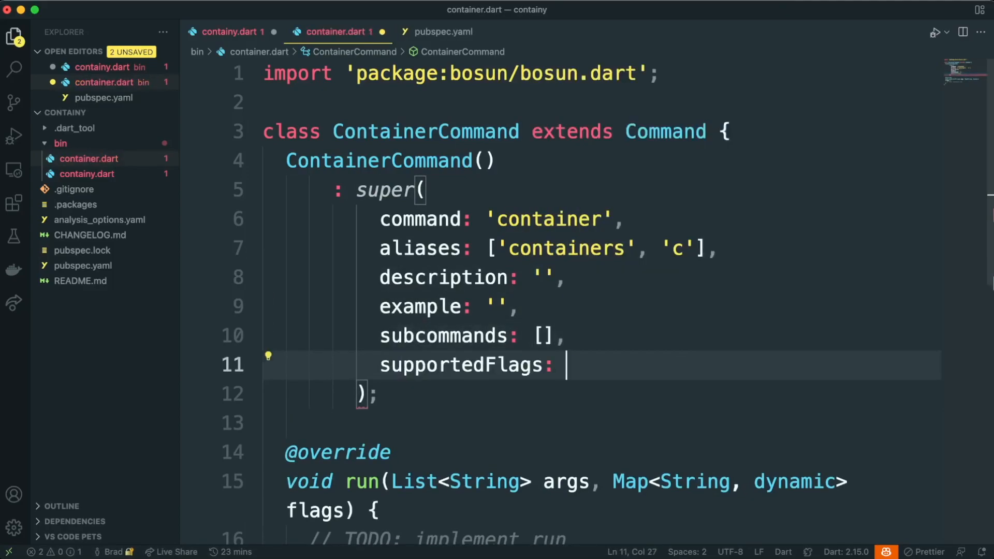
Add supportedFlags {'env': 'the environment to query containers against'} plus description and example text.
{"action": "type", "text": "{});"}
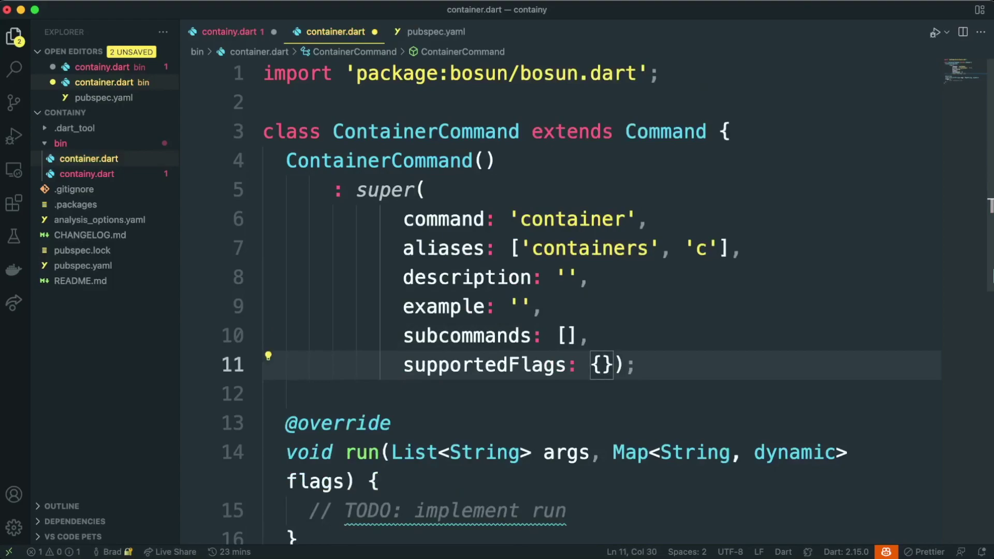
{"action": "type", "text": "''"}
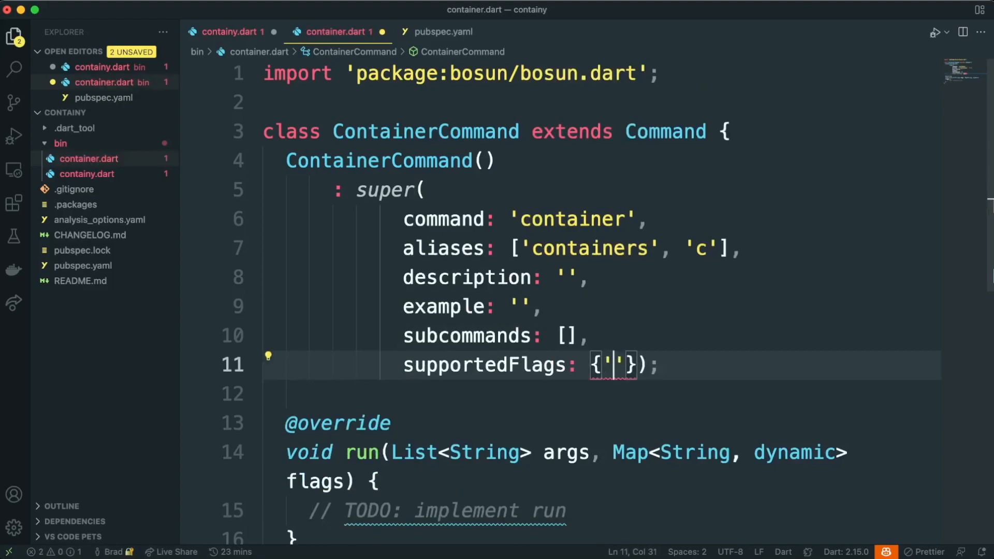
{"action": "type", "text": "env"}
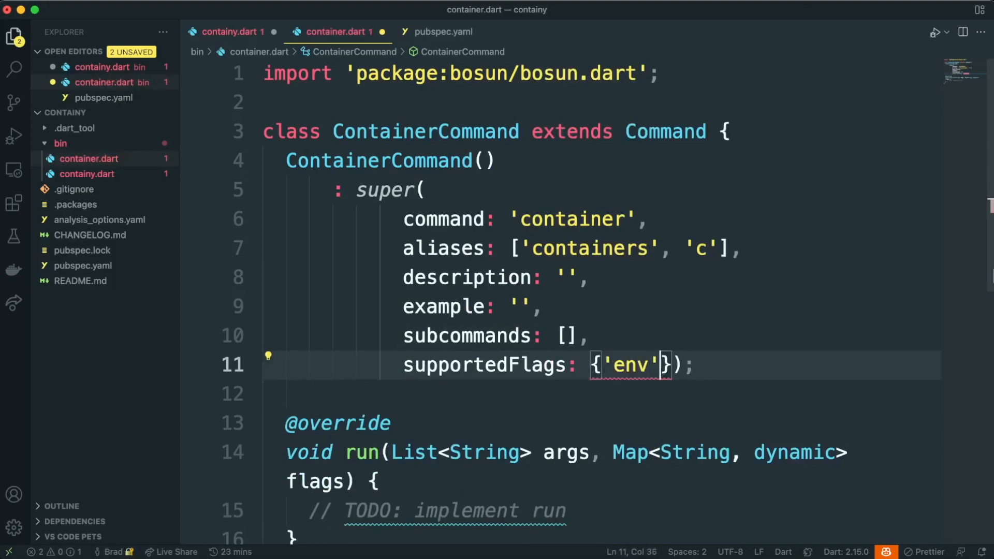
{"action": "type", "text": ": 'the environem'"}
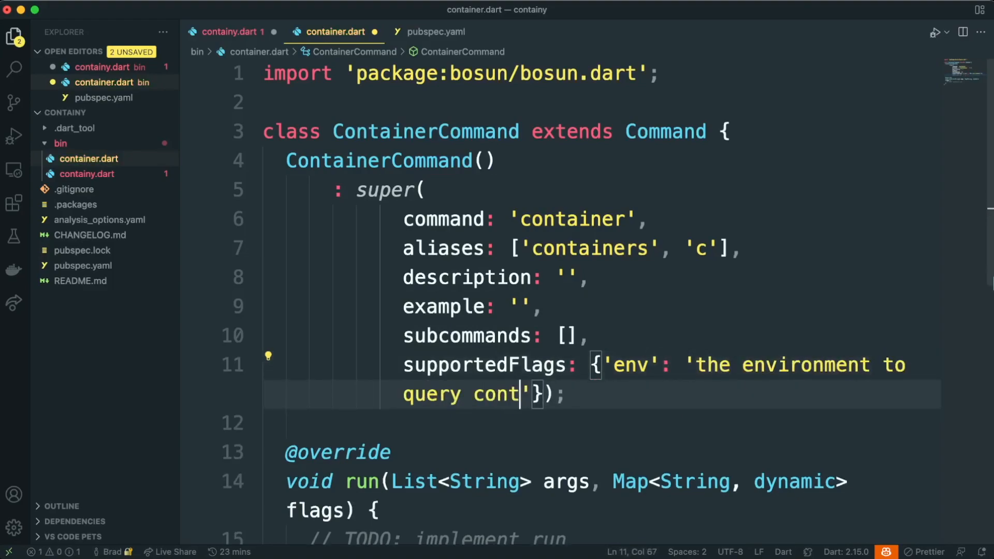
{"action": "type", "text": "ainers against"}
{"action": "left_click", "coordinate": [602, 307]}
{"action": "type", "text": "containy contain"}
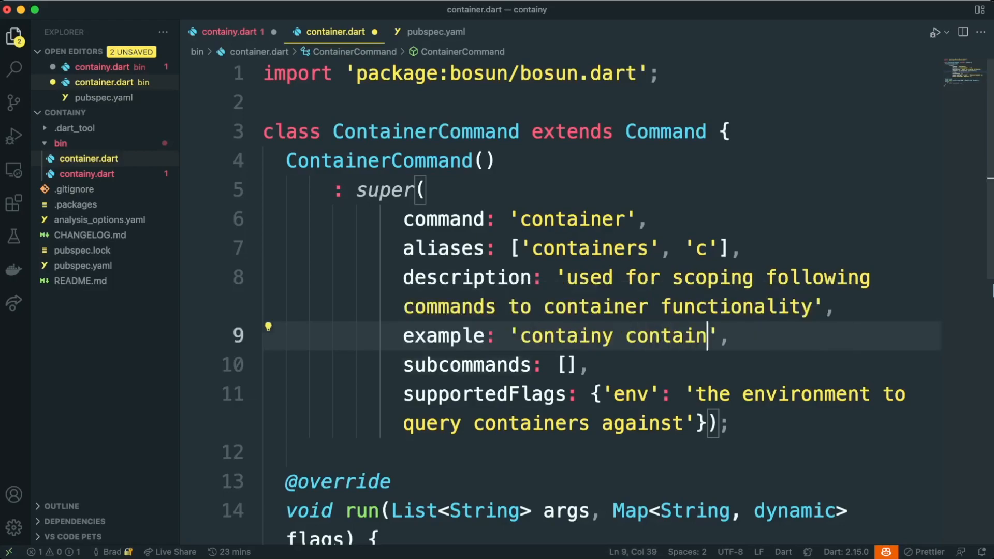
{"action": "type", "text": "er --env=prod"}
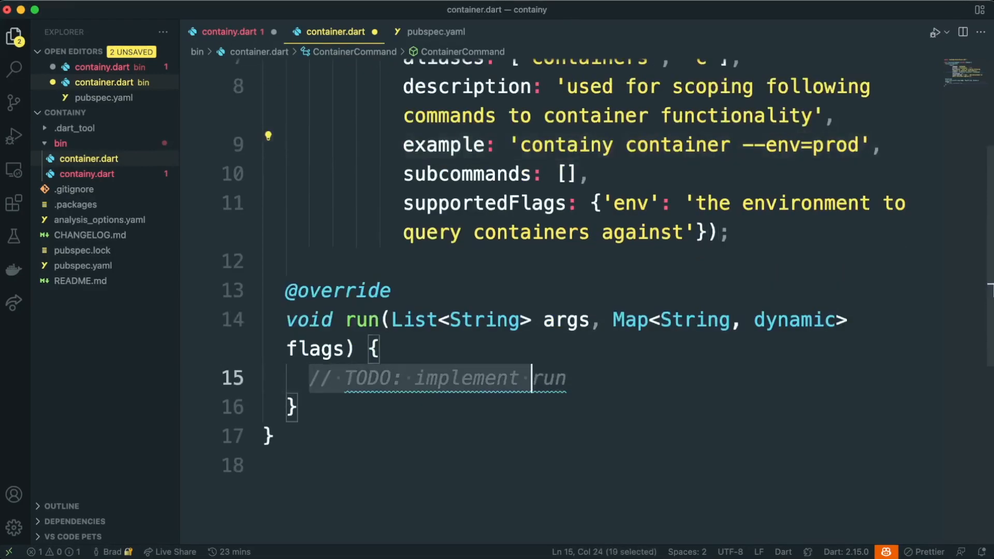
Make run print 'Do something with containers in ${flags['env'] ?? 'local'}', save, and start class ContainerListCommand.
{"action": "type", "text": "print('Do something with containers in ${flags['env'] ?? 'local'}');"}
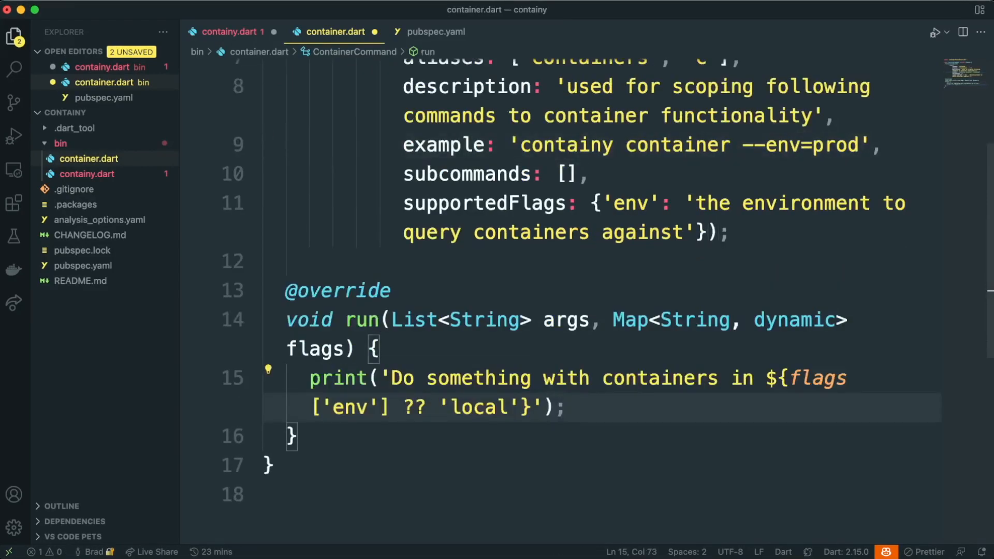
{"action": "key", "text": "Cmd+s"}
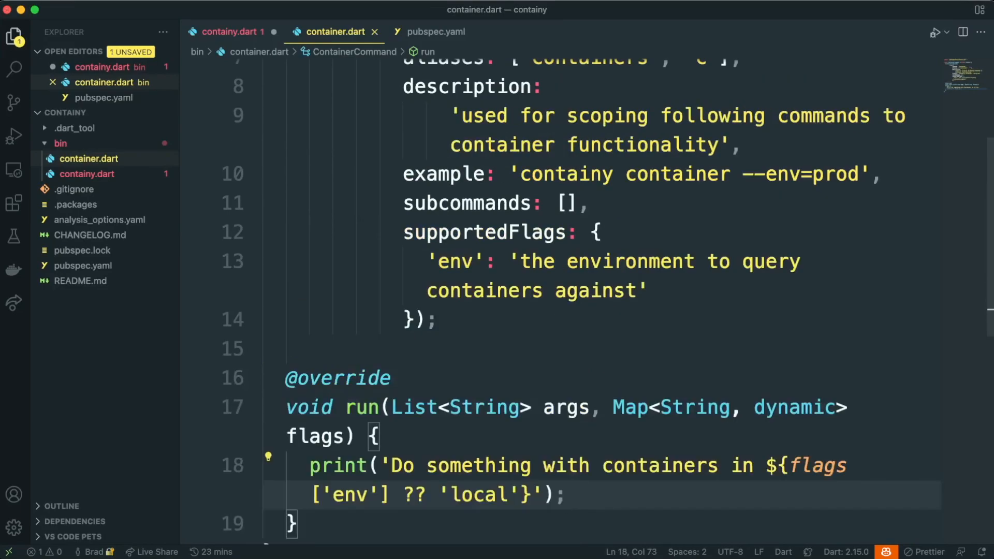
{"action": "scroll", "scroll_direction": "down", "scroll_amount": 3}
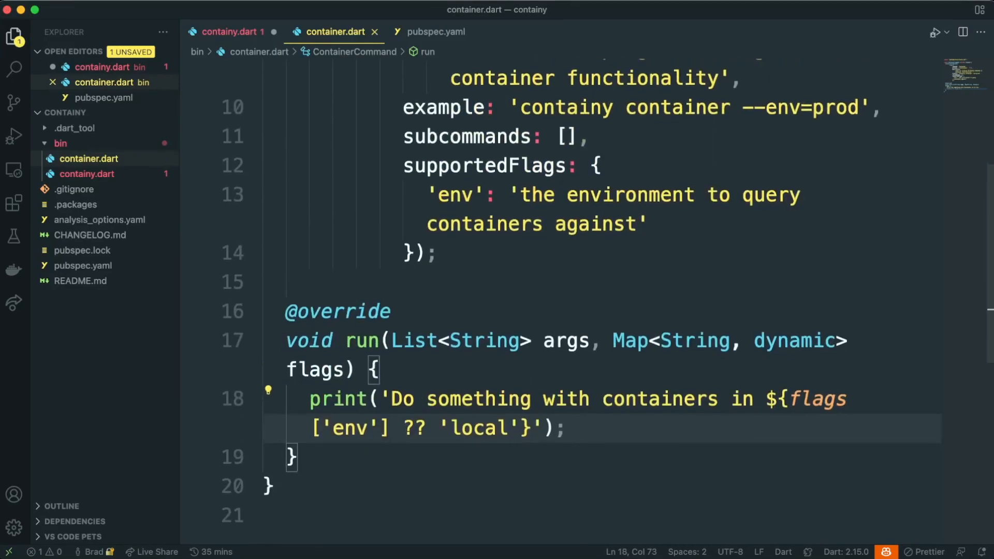
{"action": "scroll", "scroll_direction": "down", "scroll_amount": 3}
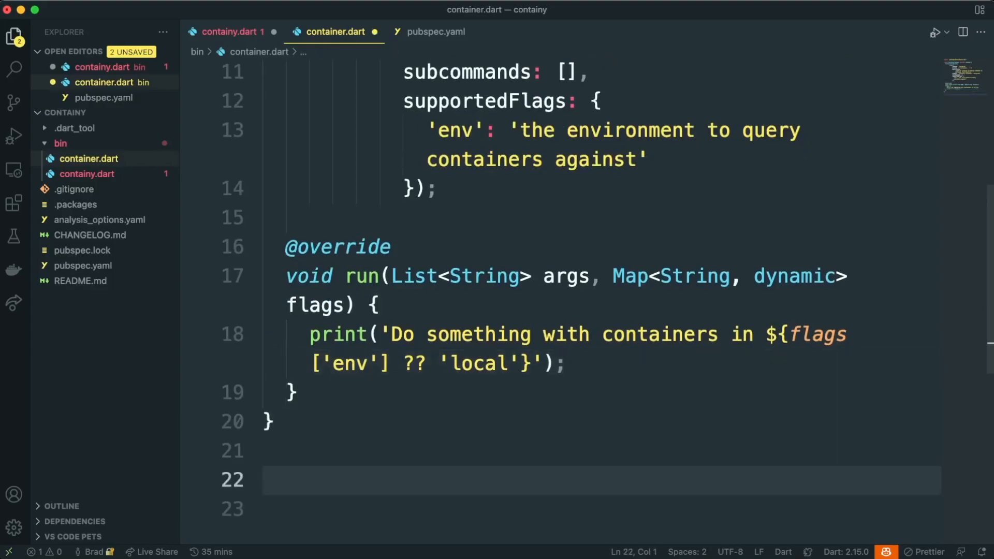
{"action": "type", "text": "class ContainerListCommand"}
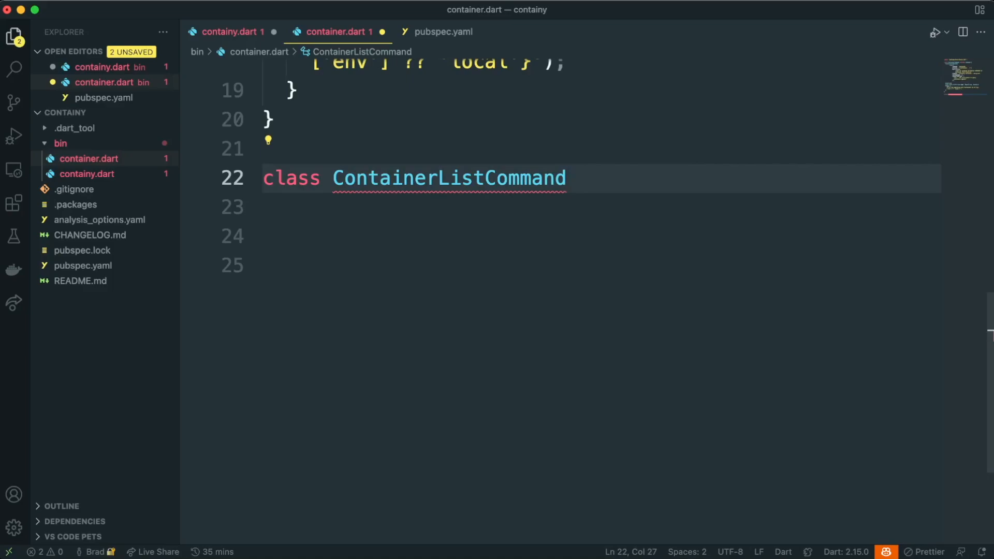
Define ContainerListCommand extending Command with description 'list all containers'.
{"action": "type", "text": "extends Command {"}
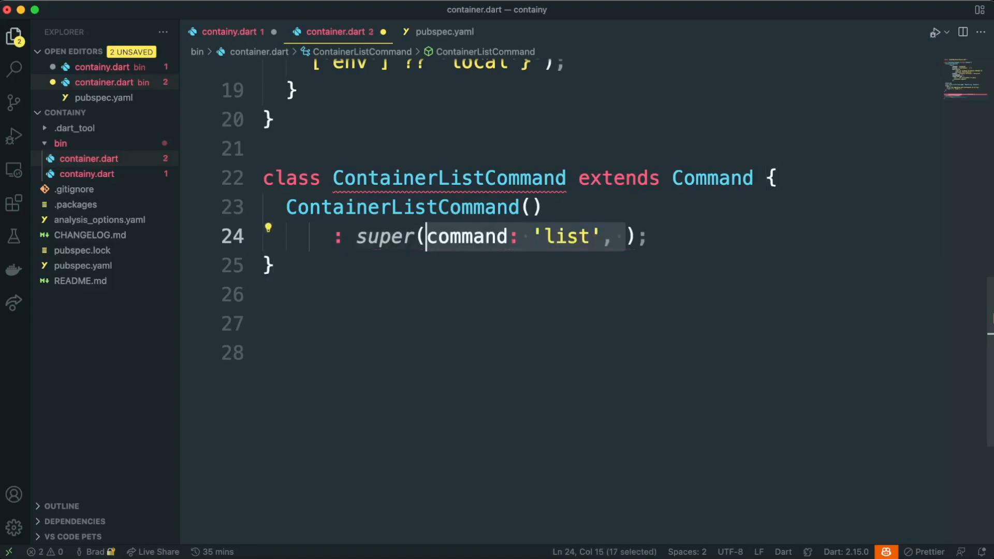
{"action": "type", "text": "description: 'list all containers', aliases: ["}
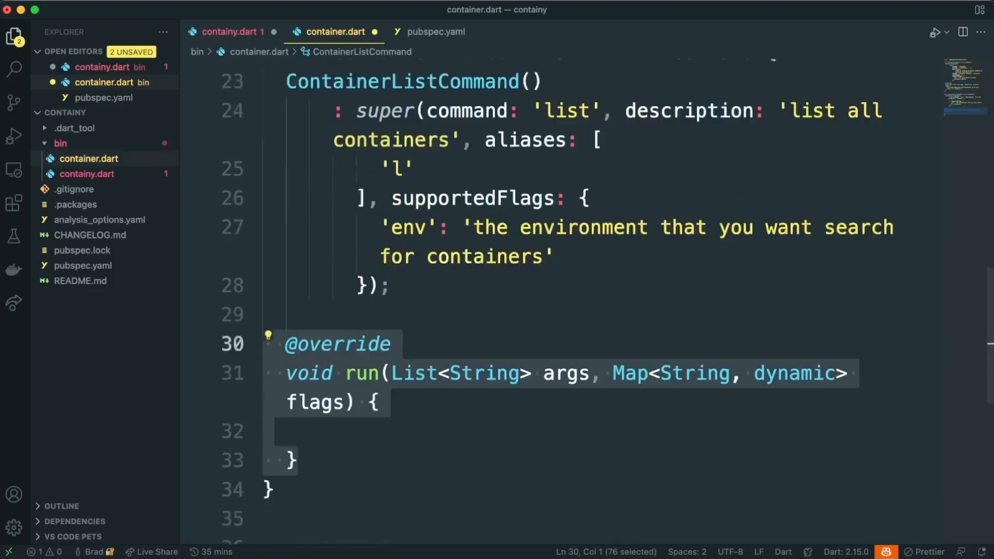
{"action": "scroll", "scroll_direction": "down", "scroll_amount": 3}
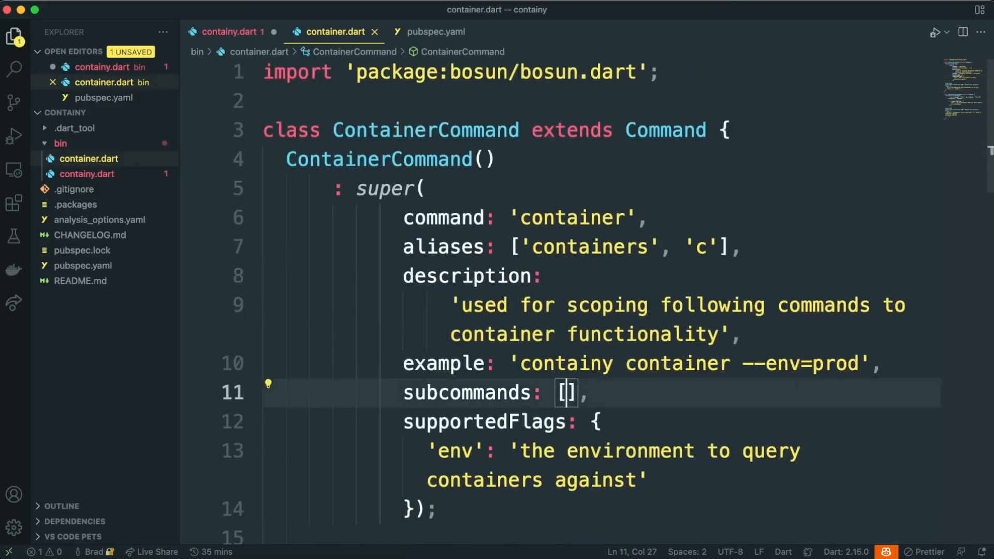
Add ContainerListCommand() to the container command's subcommands list.
{"action": "type", "text": "ContainerLis"}
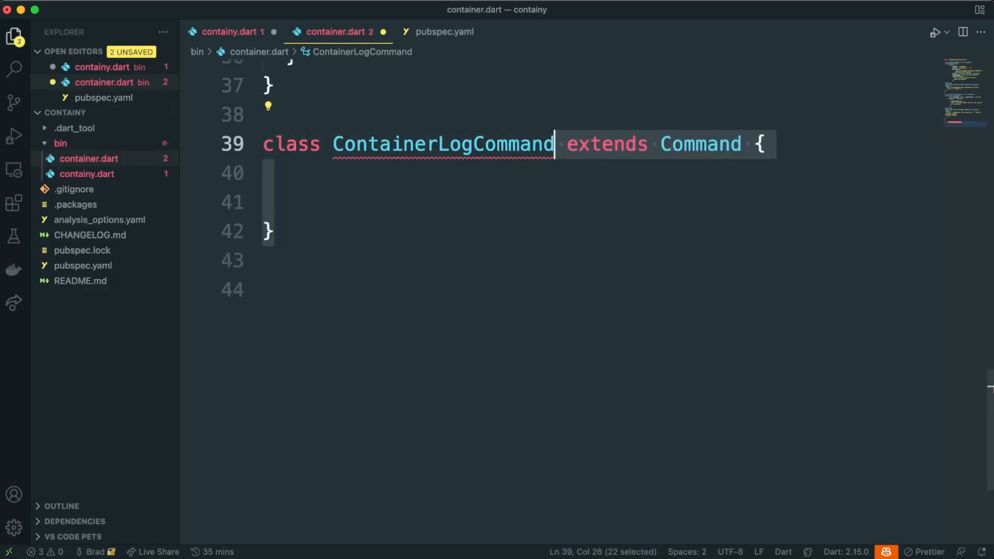
Define ContainerLogCommand with command 'log', alias 'logs' and description 'show logs for a given container'.
{"action": "type", "text": "ContainerLogCommand()"}
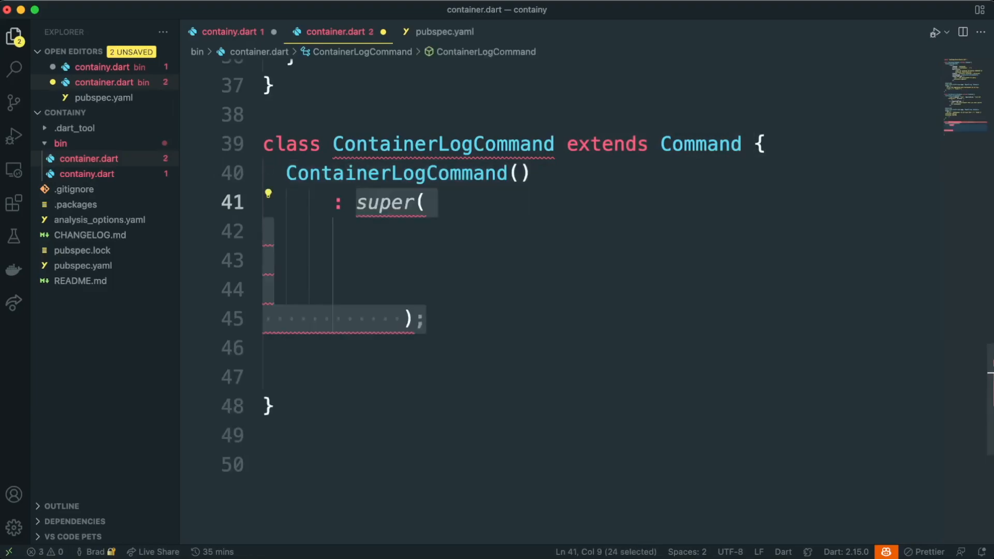
{"action": "type", "text": "command: 'log',"}
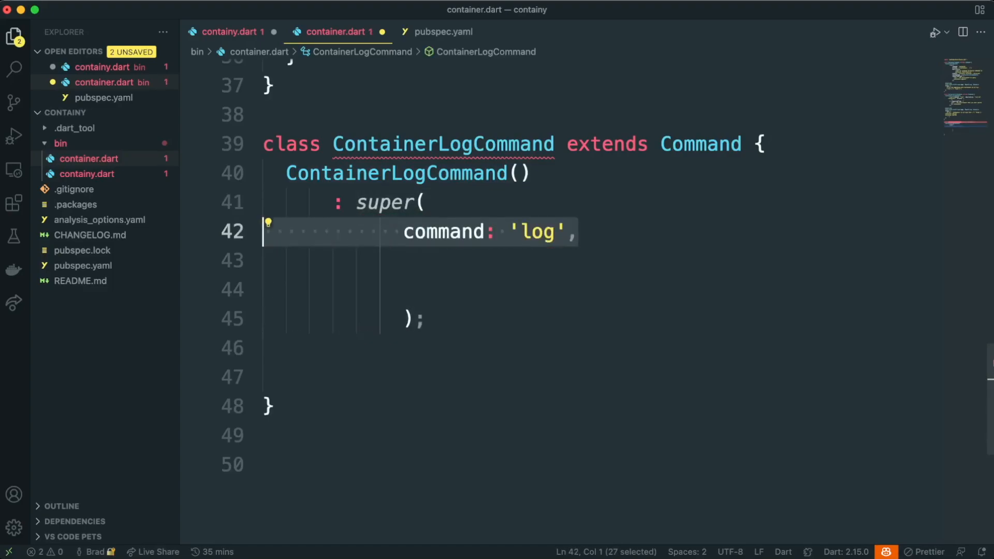
{"action": "type", "text": "aliases: ['logs'],"}
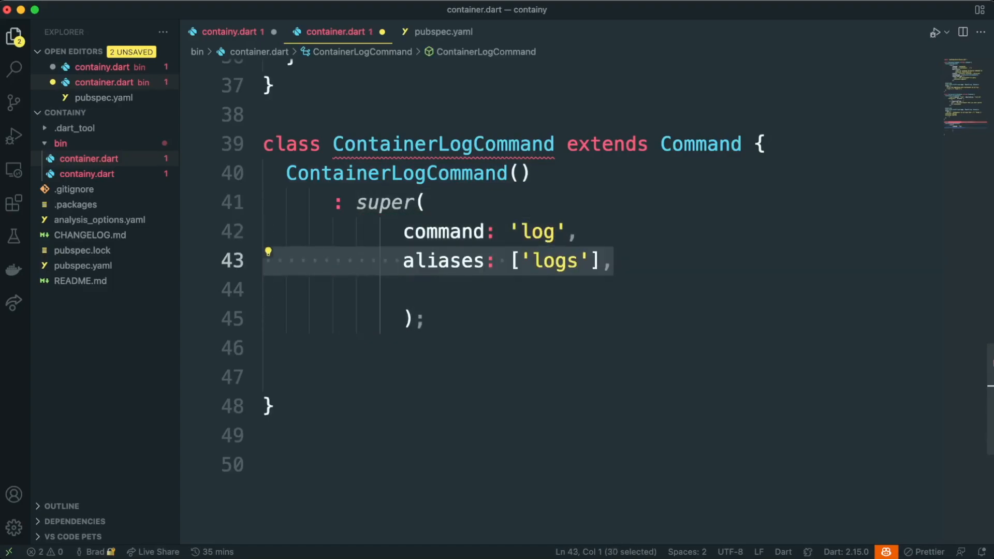
{"action": "type", "text": "description: 'show logs for a given container',"}
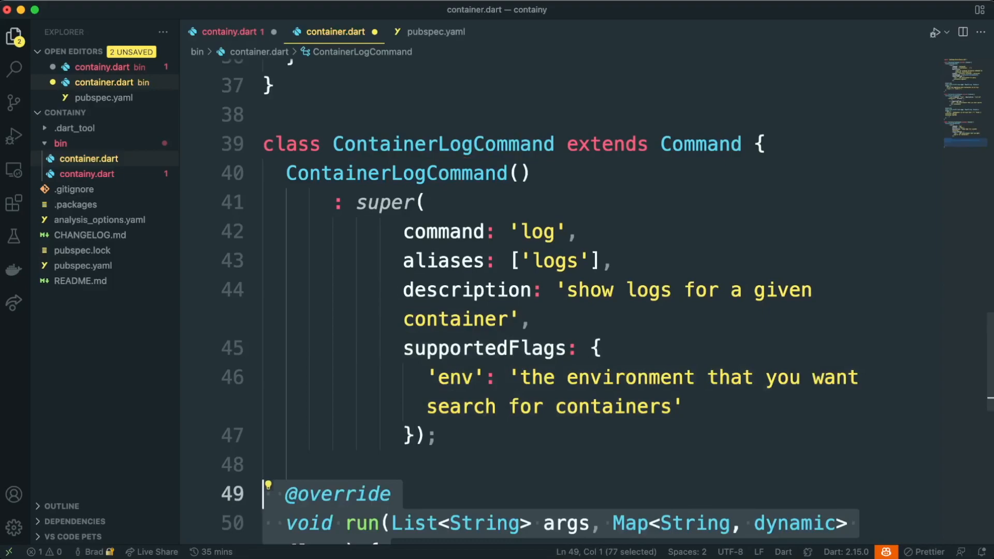
{"action": "scroll", "scroll_direction": "down", "scroll_amount": 3}
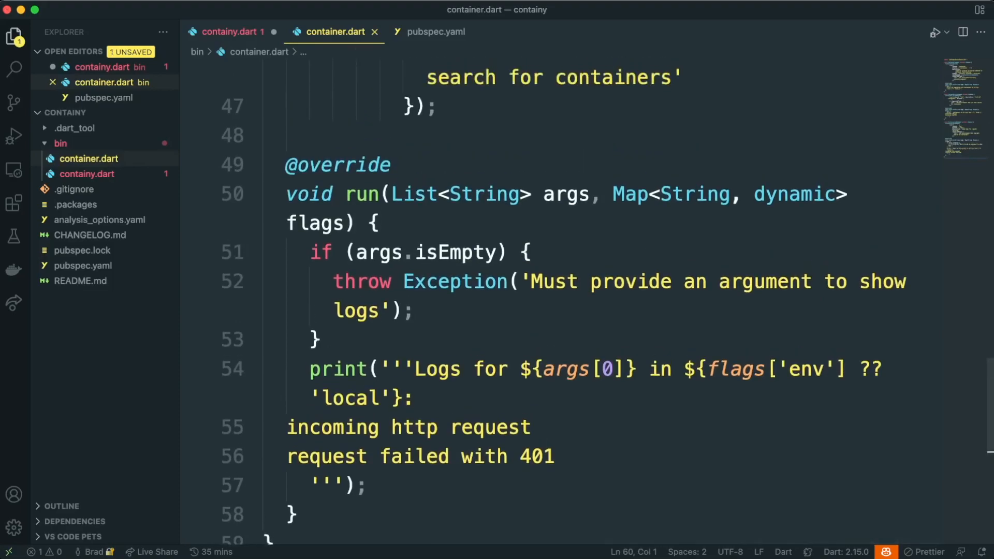
Register ContainerLogCommand in ContainerCommand's subcommands and return to containy.dart.
{"action": "scroll", "scroll_direction": "up", "scroll_amount": 3}
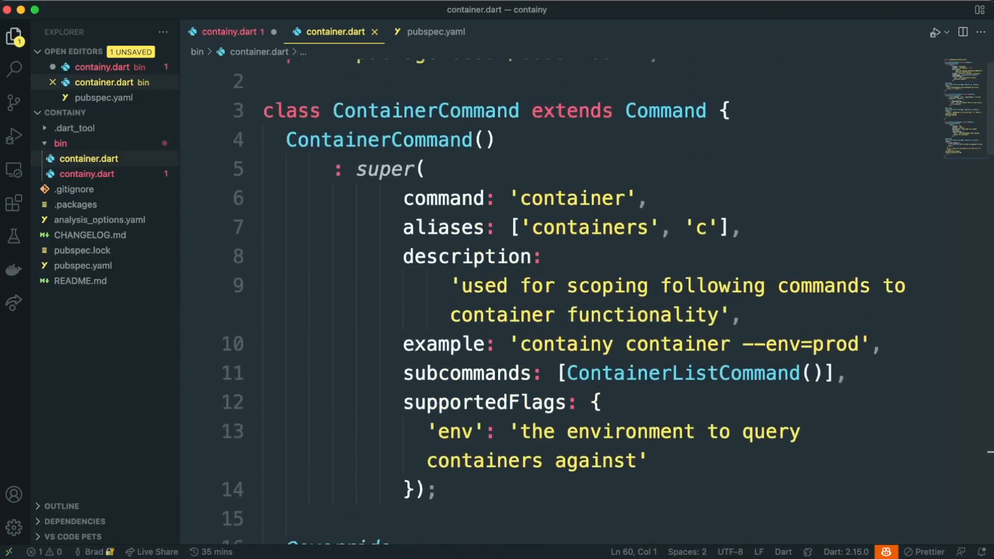
{"action": "scroll", "scroll_direction": "down", "scroll_amount": 3}
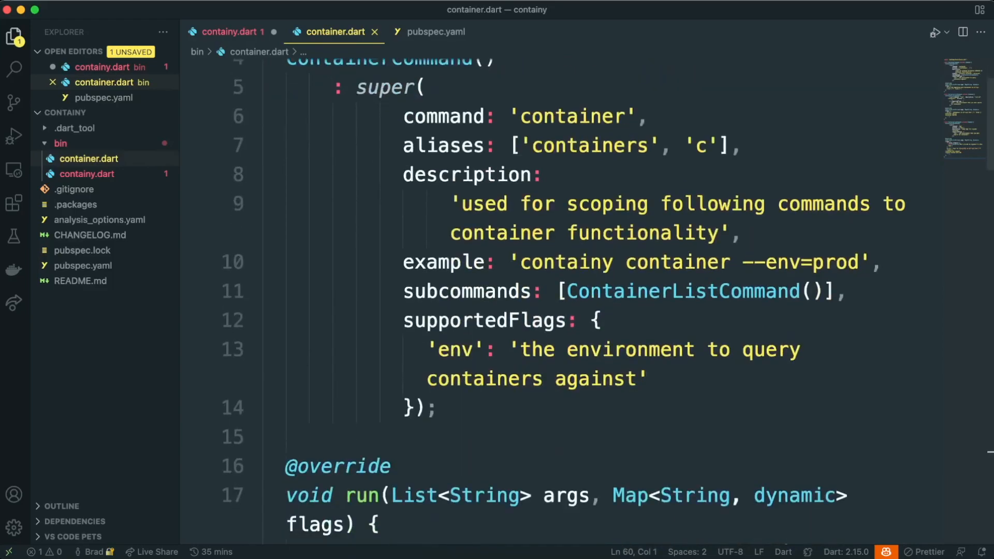
{"action": "type", "text": "ContainerLogCommand("}
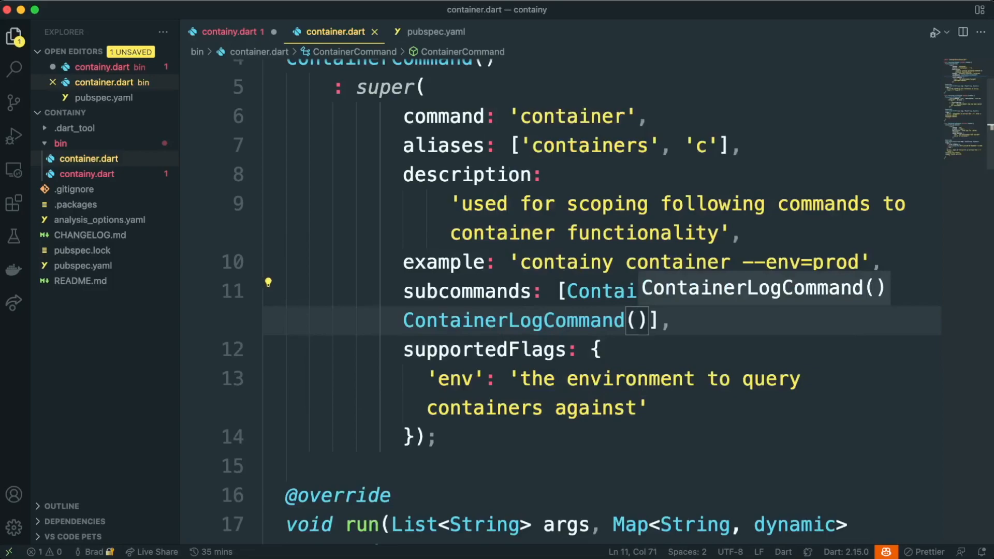
{"action": "left_click", "coordinate": [230, 31]}
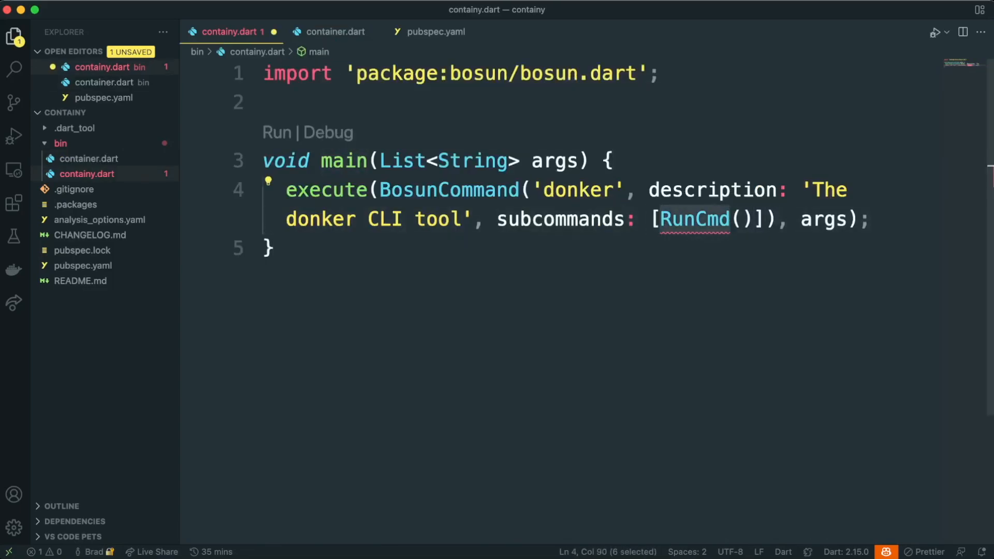
Run a 'containy' BosunCommand with ContainerCommand as subcommand and a containers/kube/buckets description.
{"action": "type", "text": "ContainerCommand"}
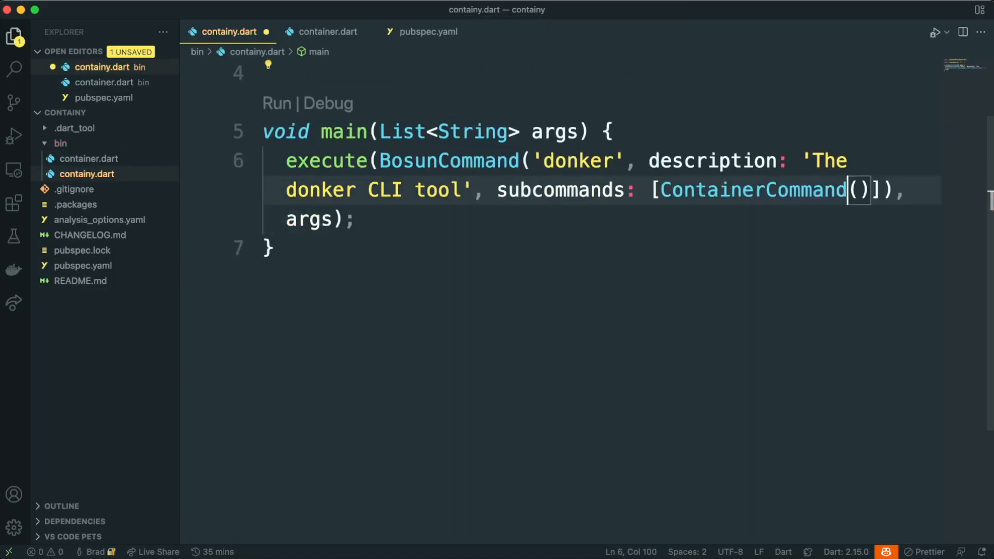
{"action": "key", "text": "Cmd+s"}
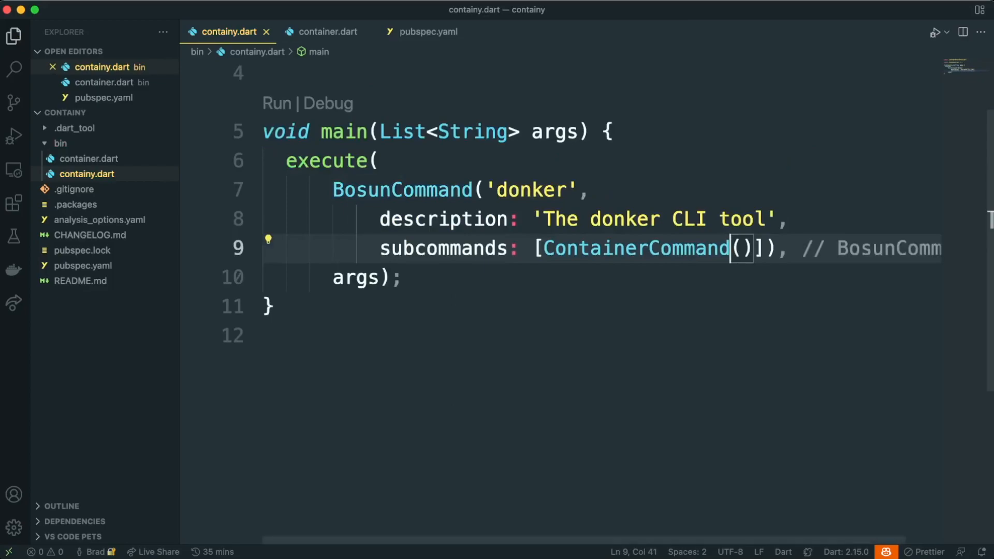
{"action": "type", "text": "c"}
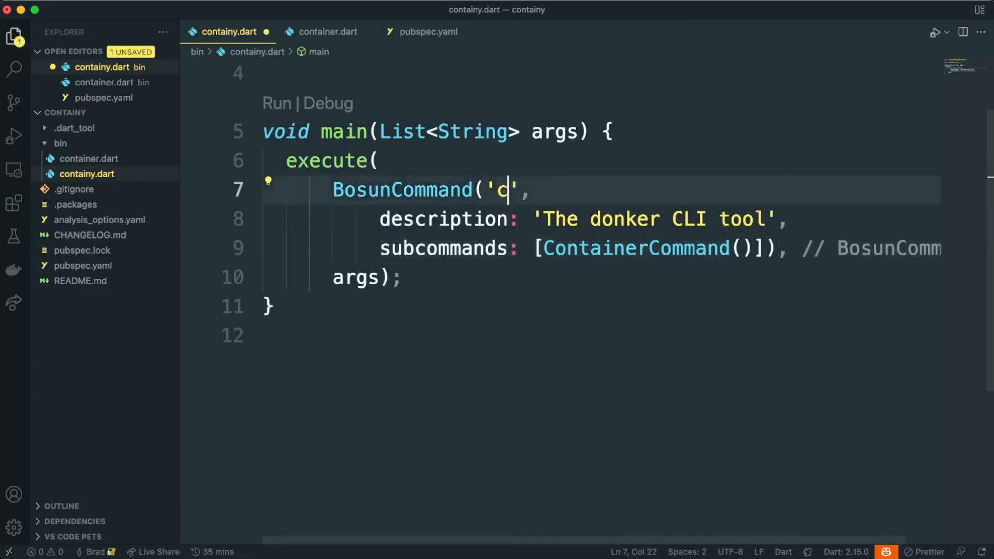
{"action": "type", "text": "ontainy"}
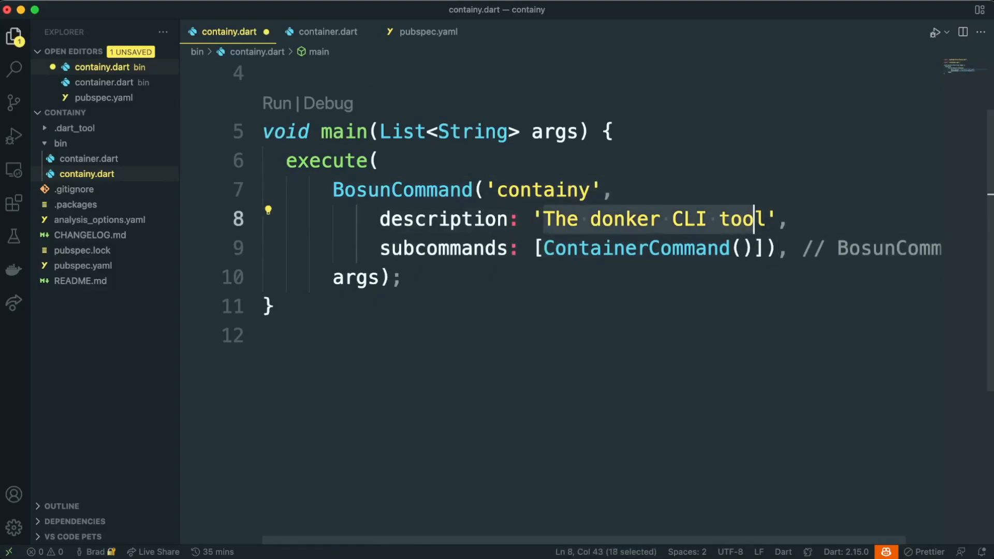
{"action": "type", "text": "CLI for do"}
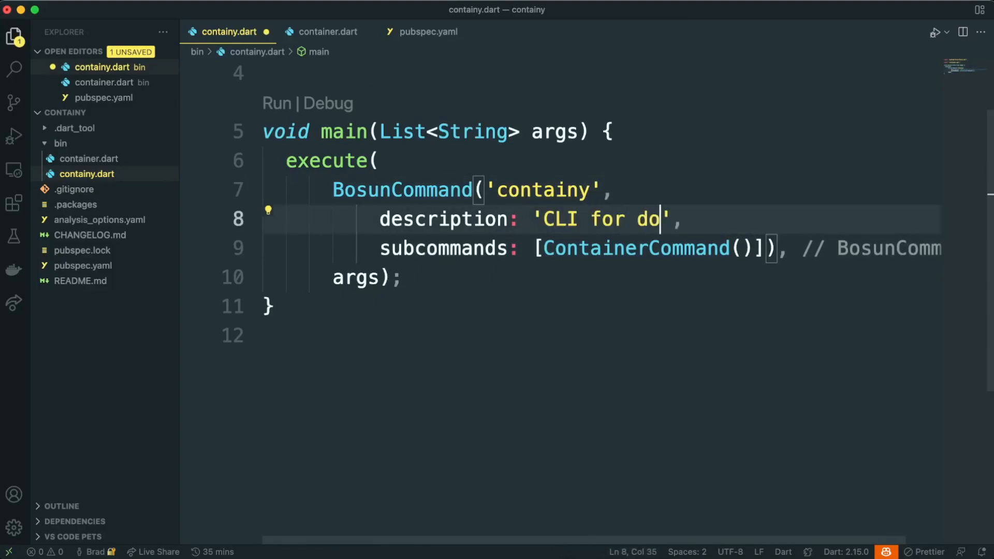
{"action": "type", "text": "ing things with containers, kube clusters, storage buckets and more!"}
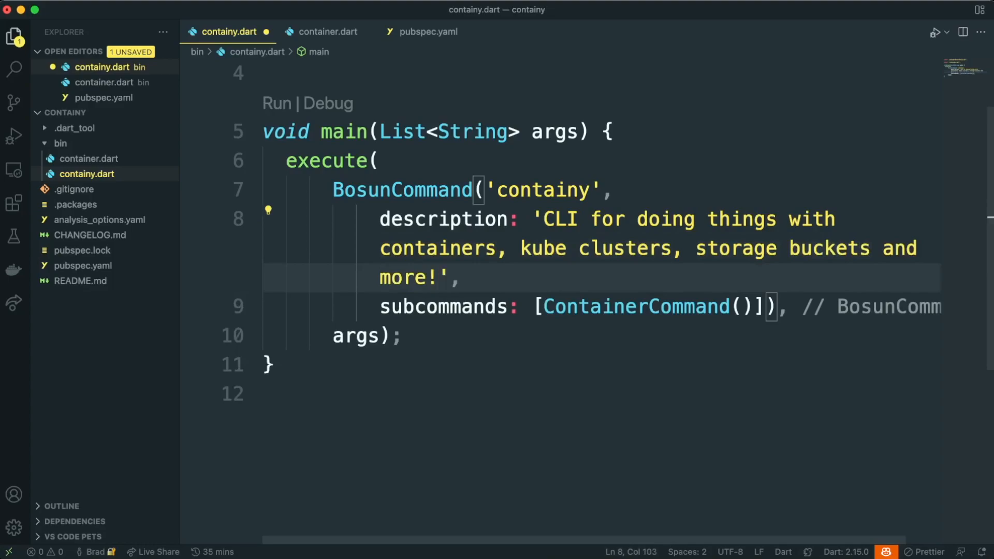
{"action": "key", "text": "Cmd+s"}
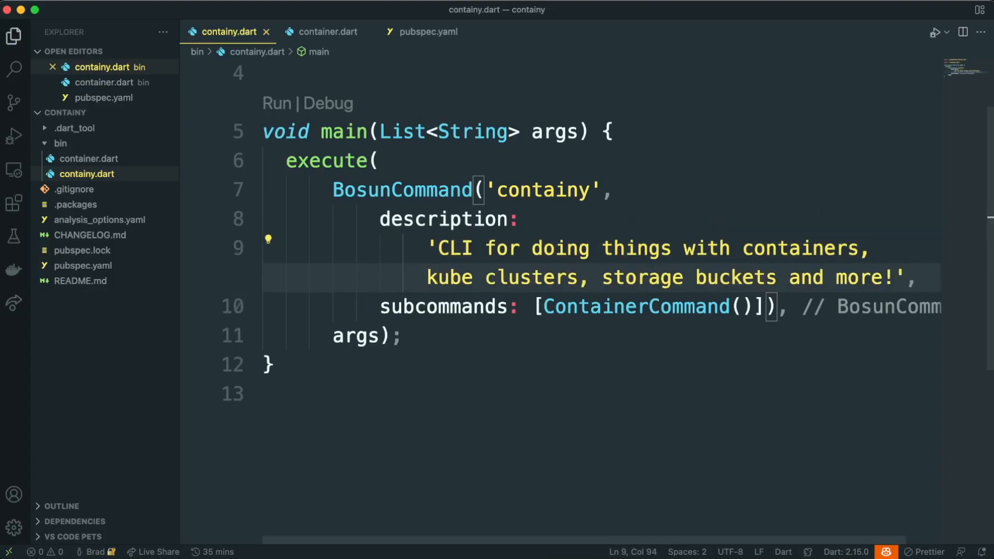
Break the subcommands list onto lines and add a commented KubeCommand placeholder.
{"action": "key", "text": "Enter"}
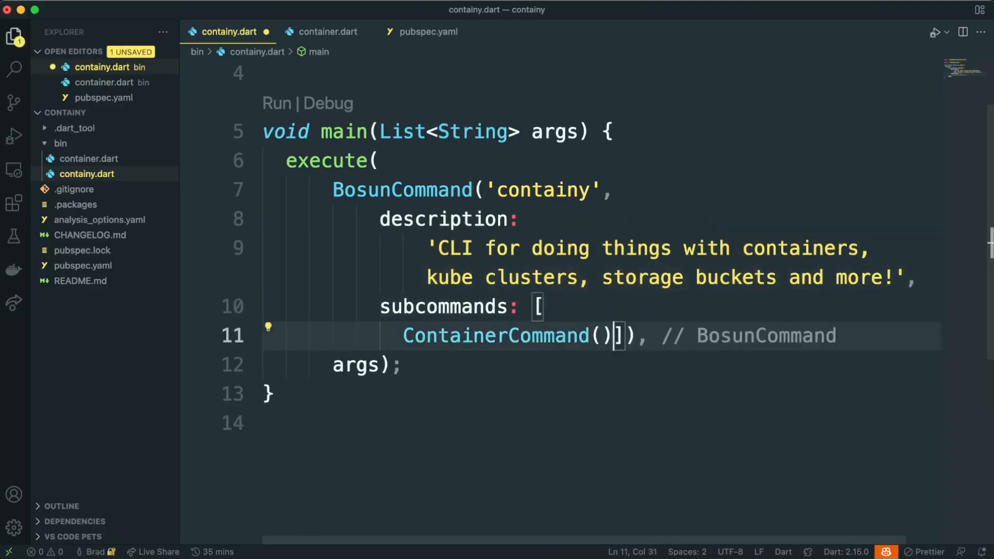
{"action": "key", "text": "Enter"}
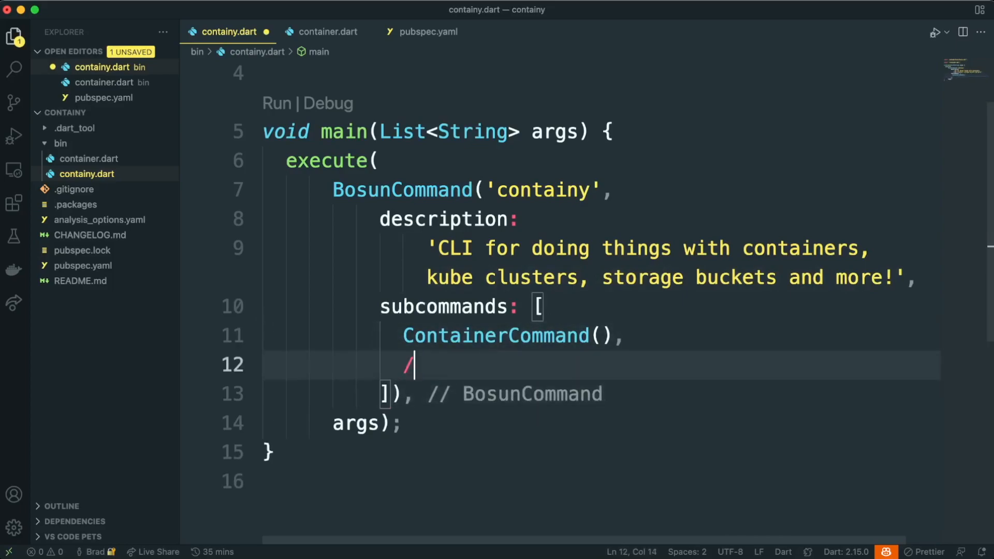
{"action": "type", "text": "/"}
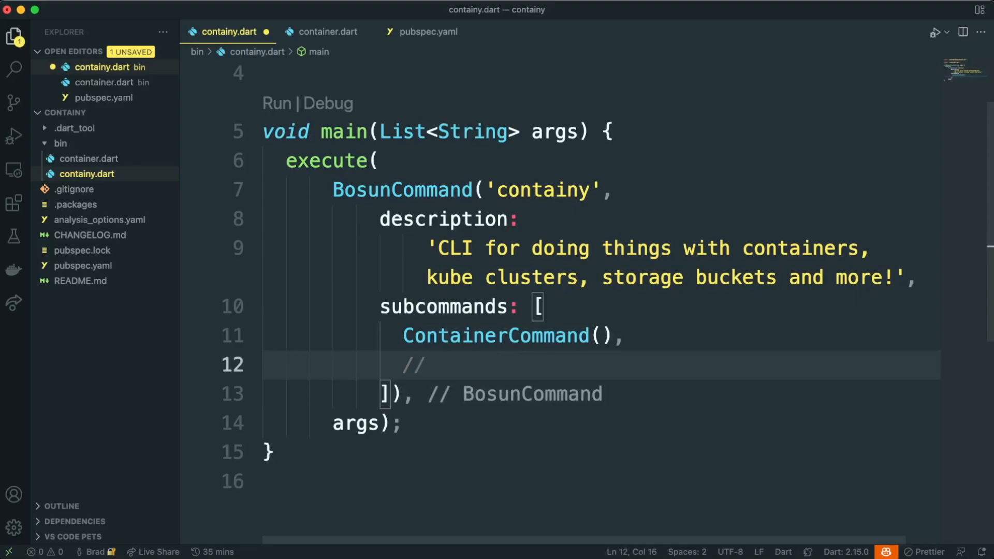
{"action": "type", "text": "KubeCommand"}
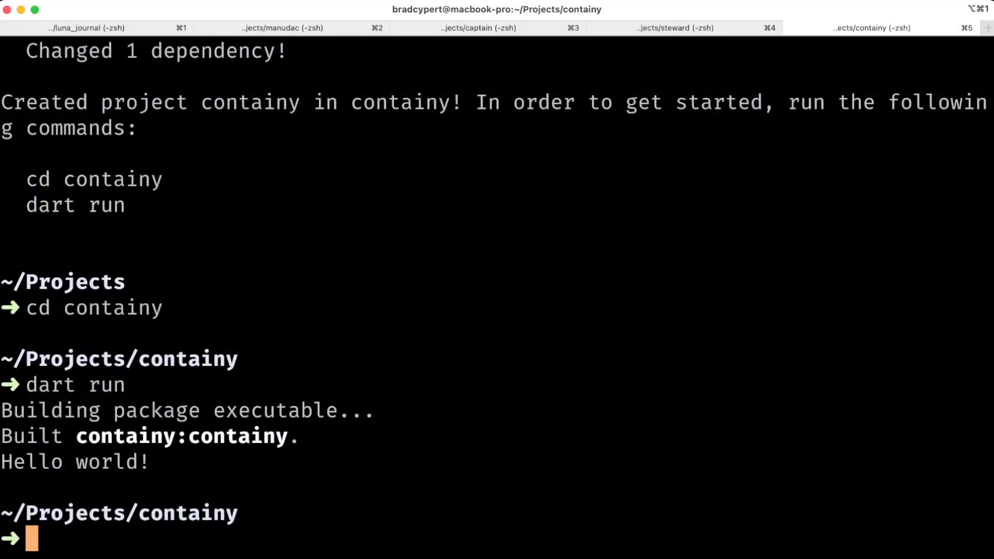
Compile ./bin/containy.dart to an exe and cd into bin.
{"action": "type", "text": "dart compile exe ./bin/containy.dart"}
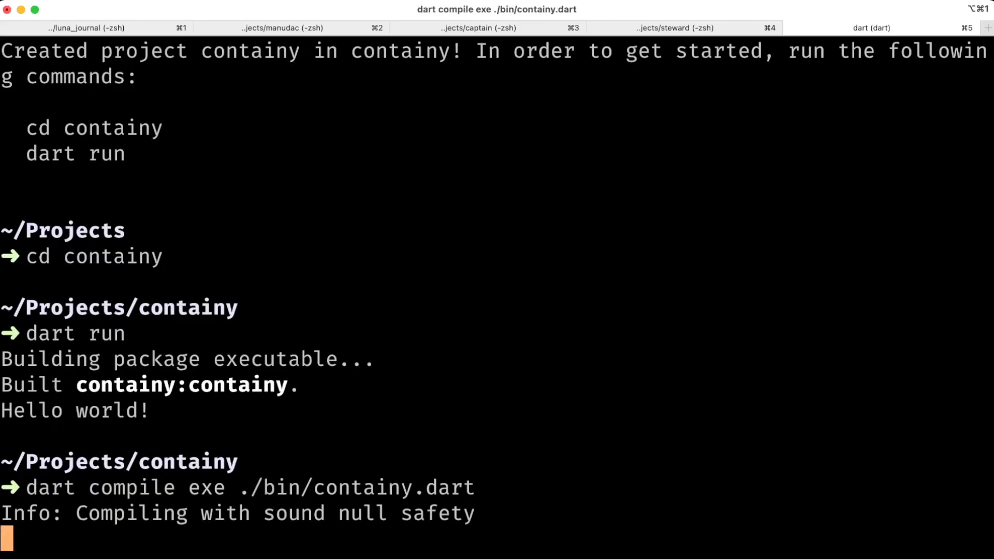
{"action": "type", "text": "cd bin"}
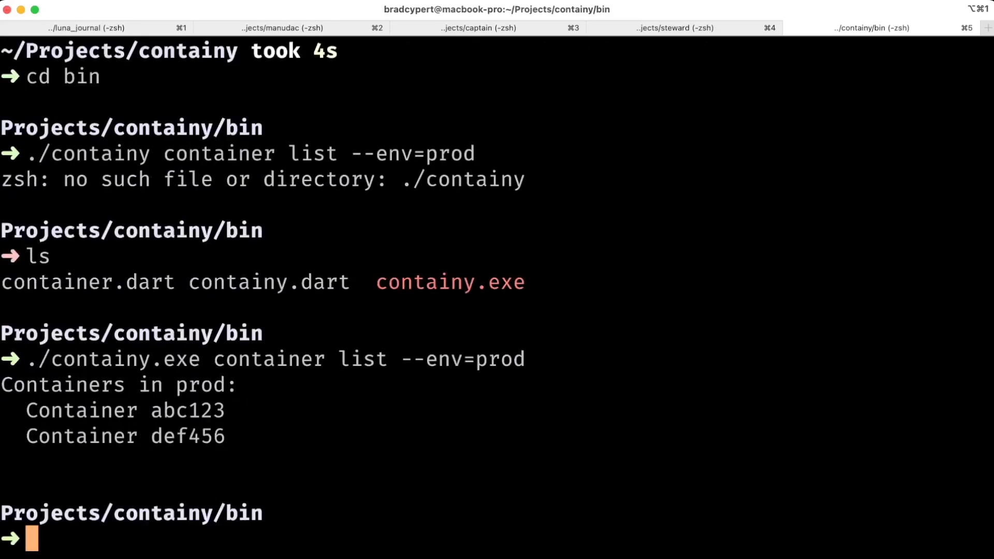
Run 'container log --env=prod', hit the missing-argument error, then rerun it for abc123.
{"action": "type", "text": "./containy.exe container list --env=prod"}
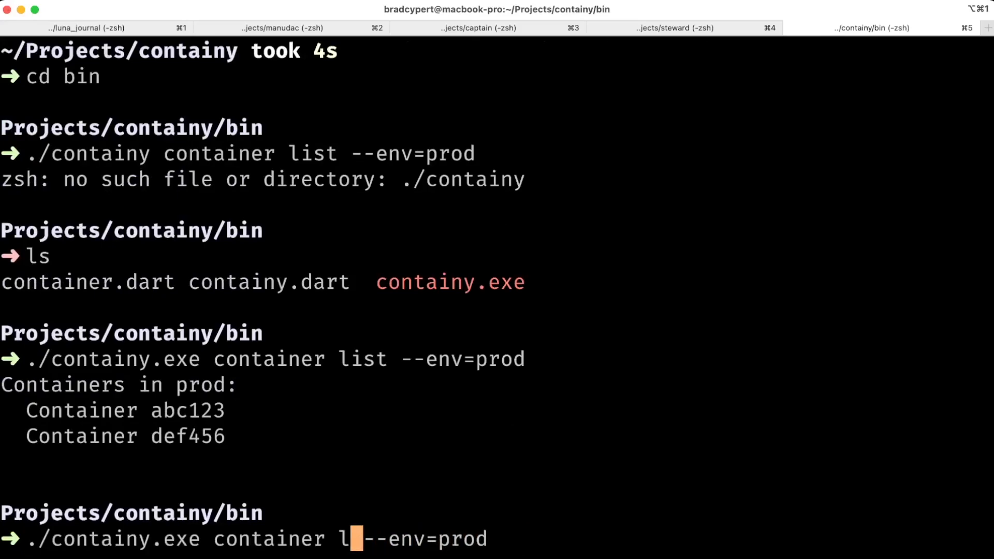
{"action": "type", "text": "og "}
{"action": "key", "text": "Enter"}
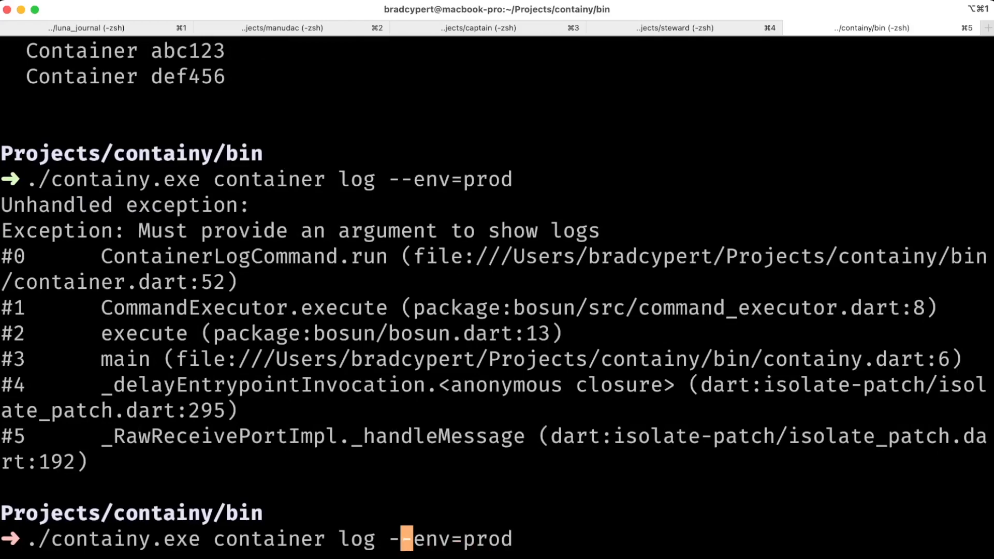
{"action": "type", "text": "abc123"}
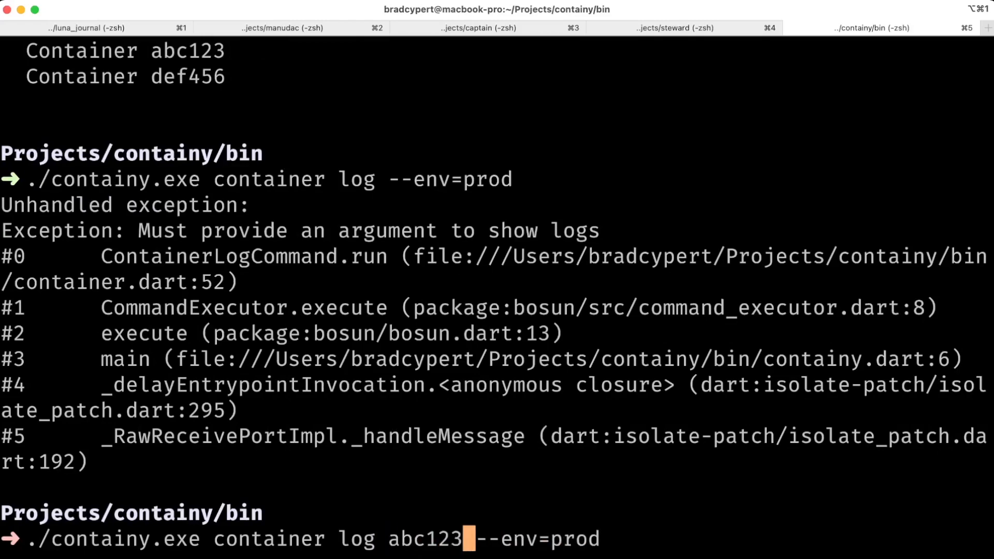
{"action": "key", "text": "Enter"}
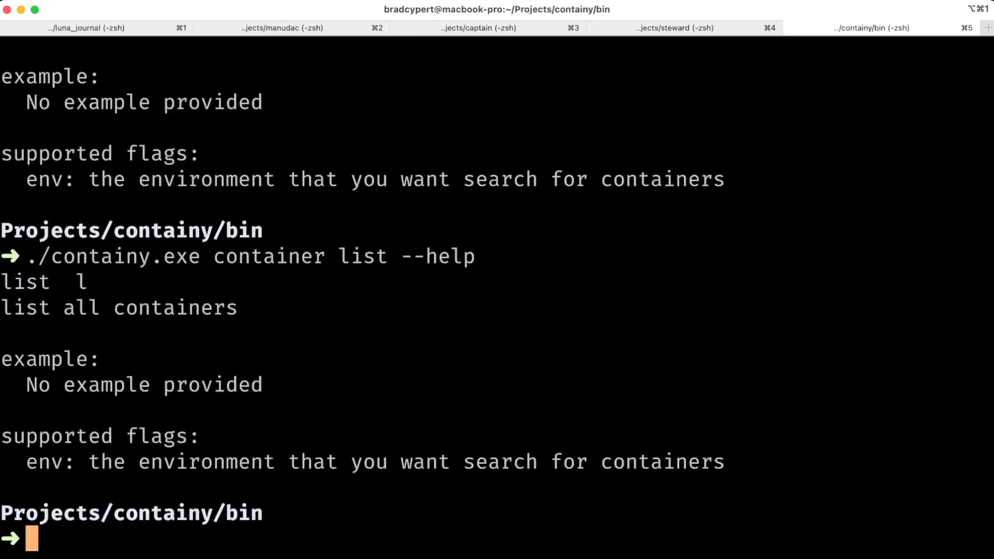
Show --help for 'container list' and for 'container', then begin './containy.exe c'.
{"action": "type", "text": "./containy.exe container list --help"}
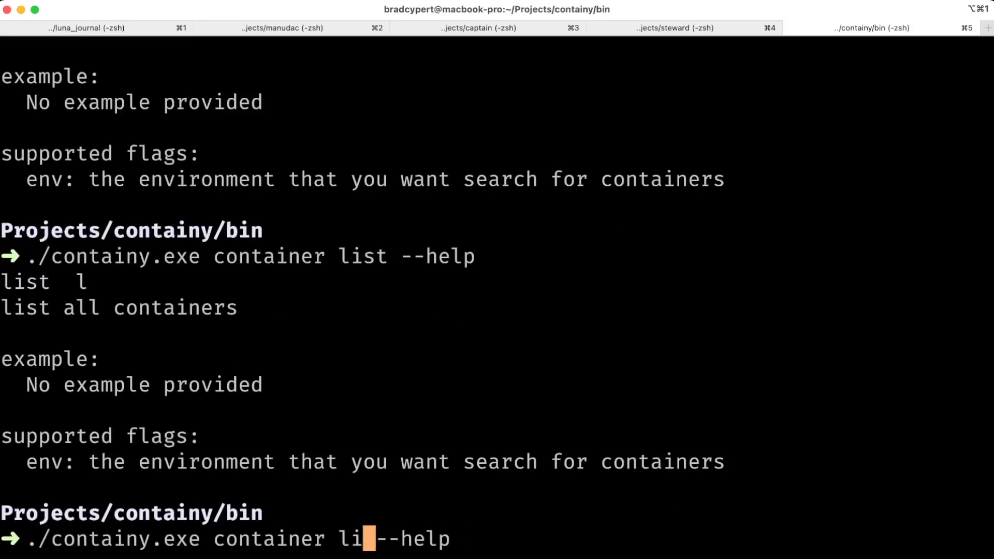
{"action": "key", "text": "Enter"}
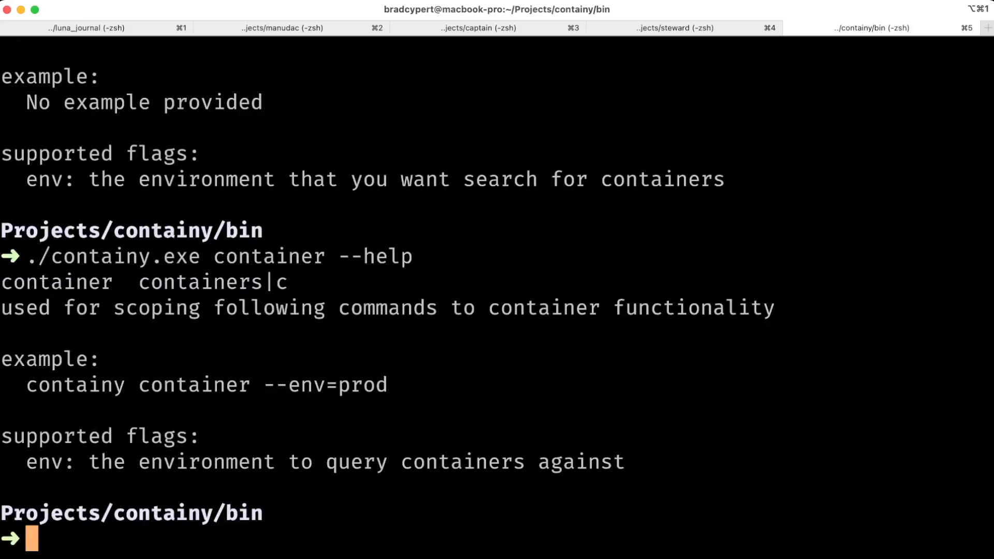
{"action": "type", "text": "./"}
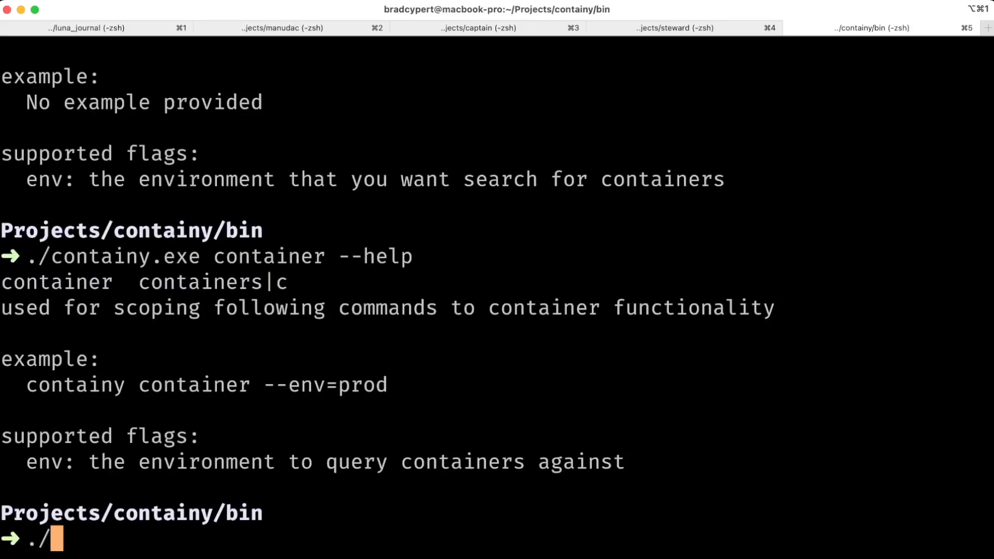
{"action": "type", "text": "containy.exe"}
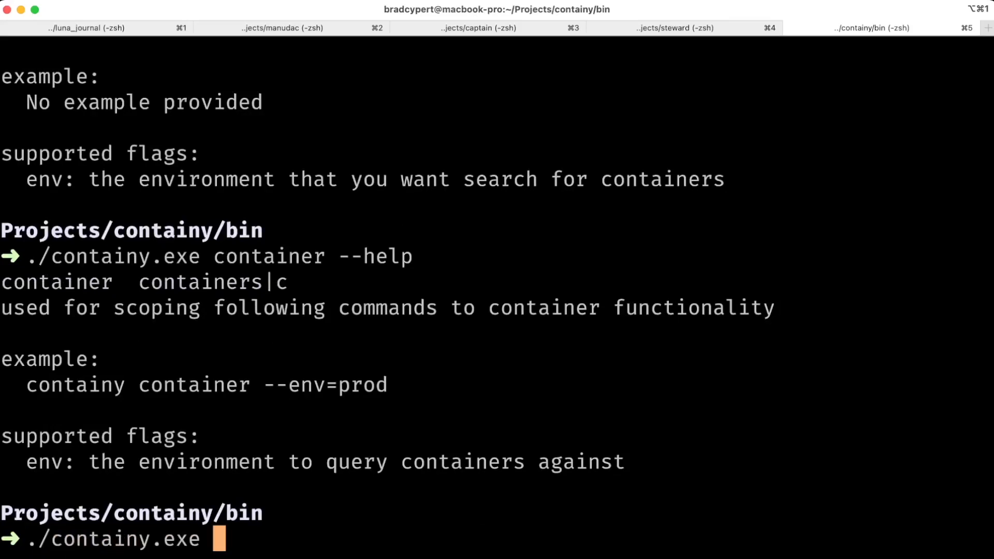
{"action": "type", "text": "c"}
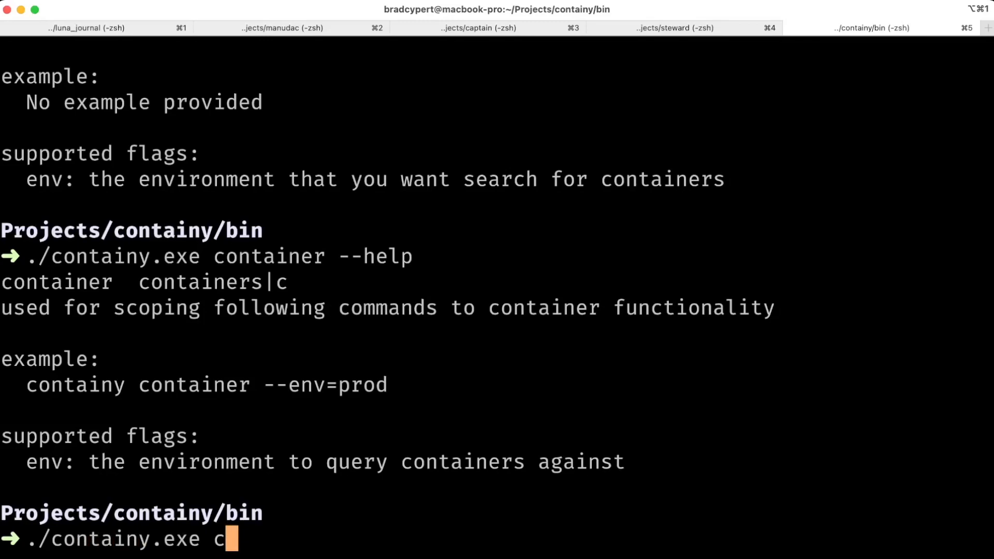